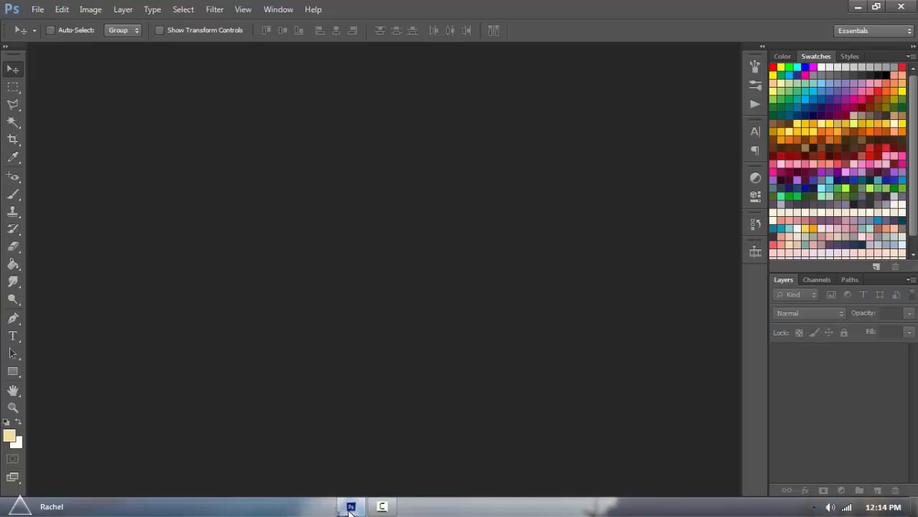
Step: Create a new blank white document 563 by 1000 pixels
click(37, 9)
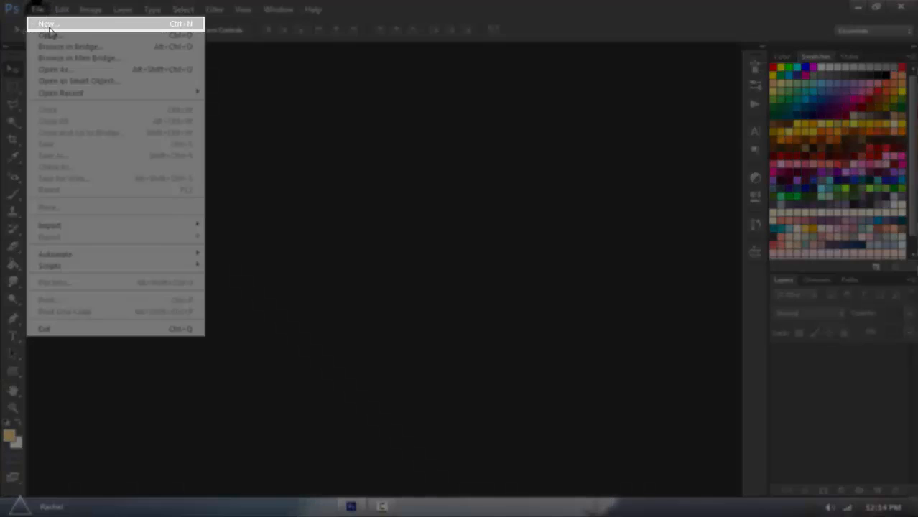
click(47, 23)
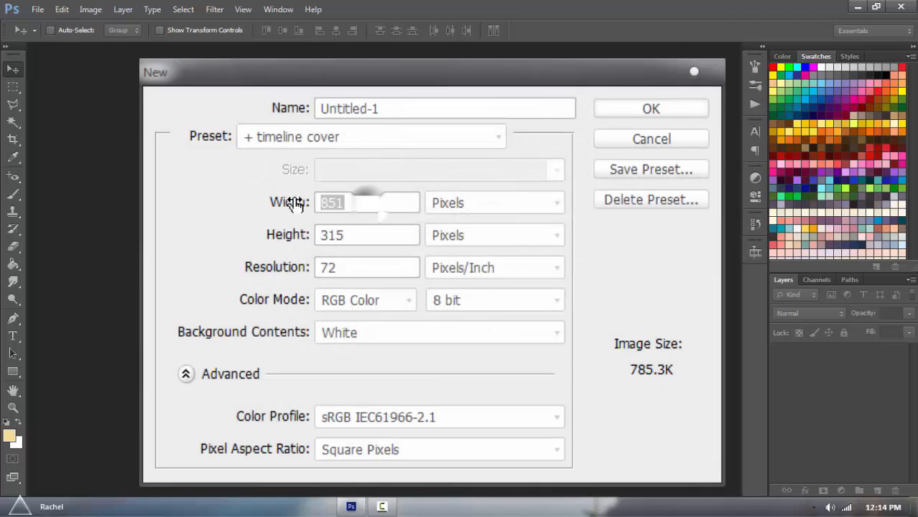
text(563)
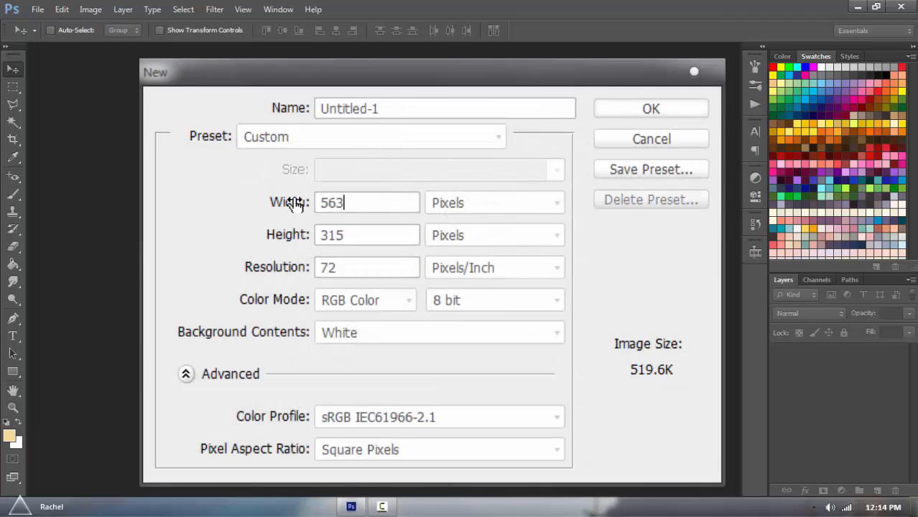
text(1000)
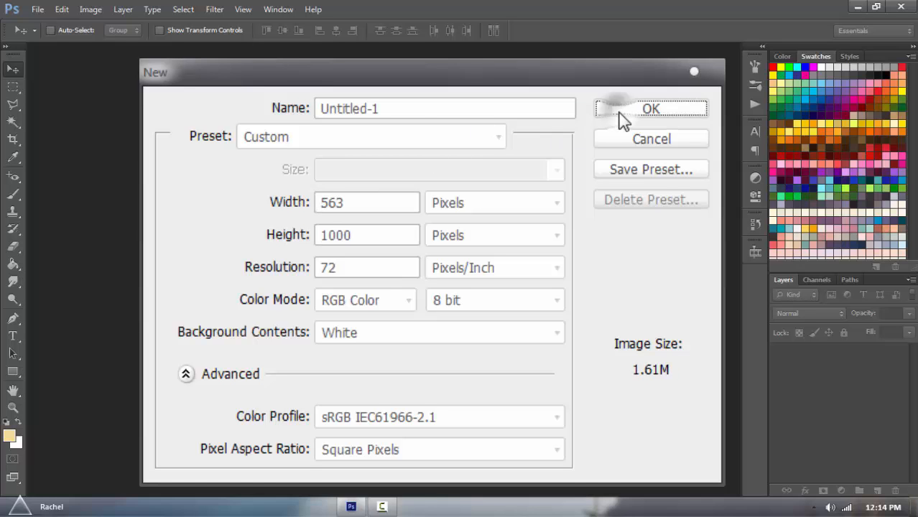
click(650, 109)
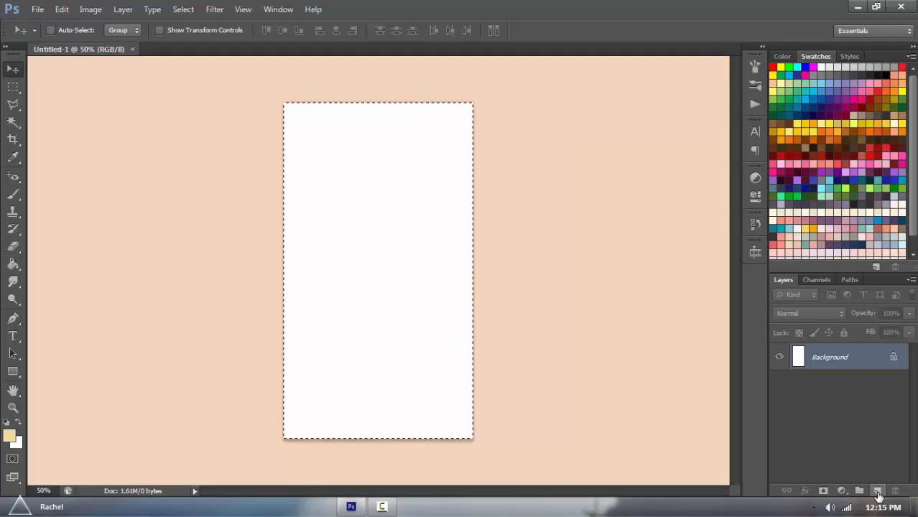
Step: Add a new layer filled with pale yellow and start transforming it inward
click(878, 492)
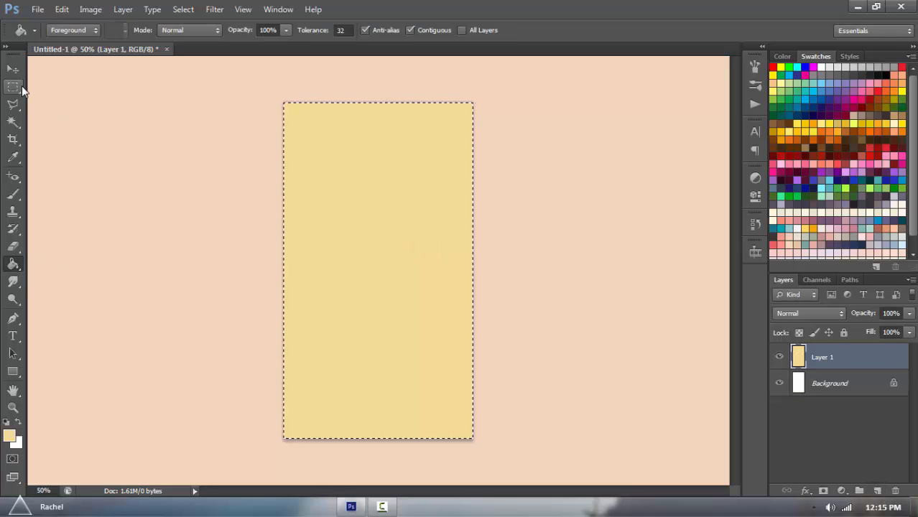
click(13, 69)
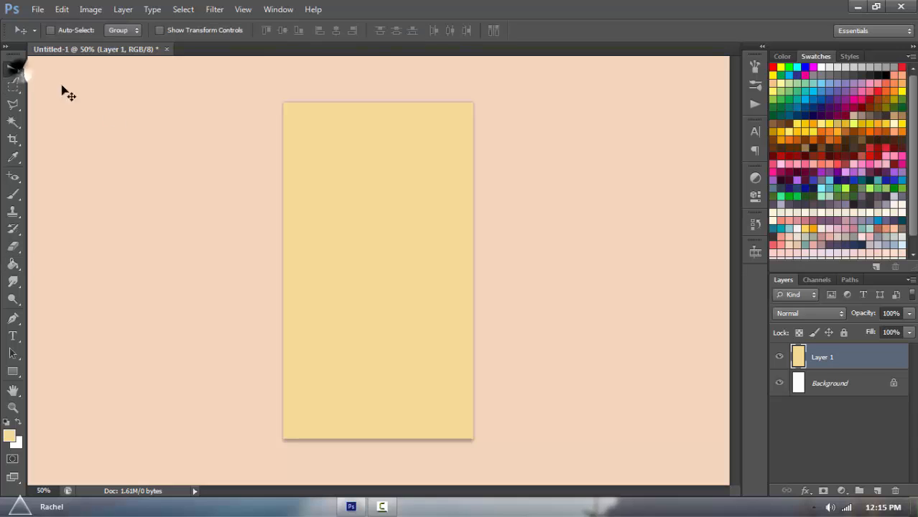
key(ctrl+t)
text(pint)
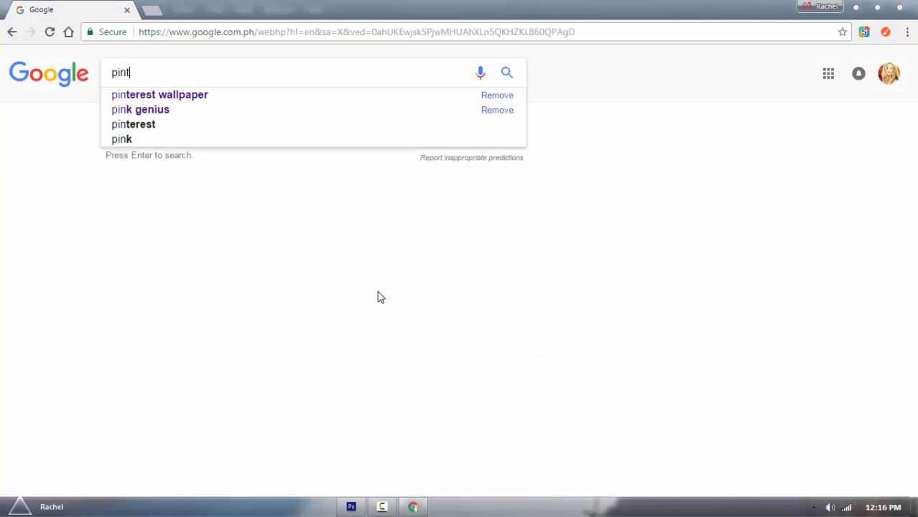
Step: Browse Google image results for 'pinterest wallpaper' to find a pattern
click(159, 94)
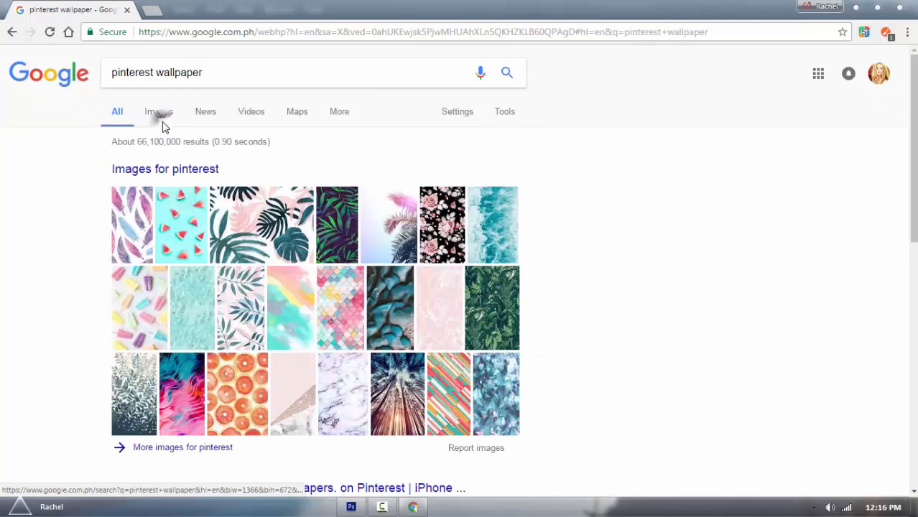
click(158, 112)
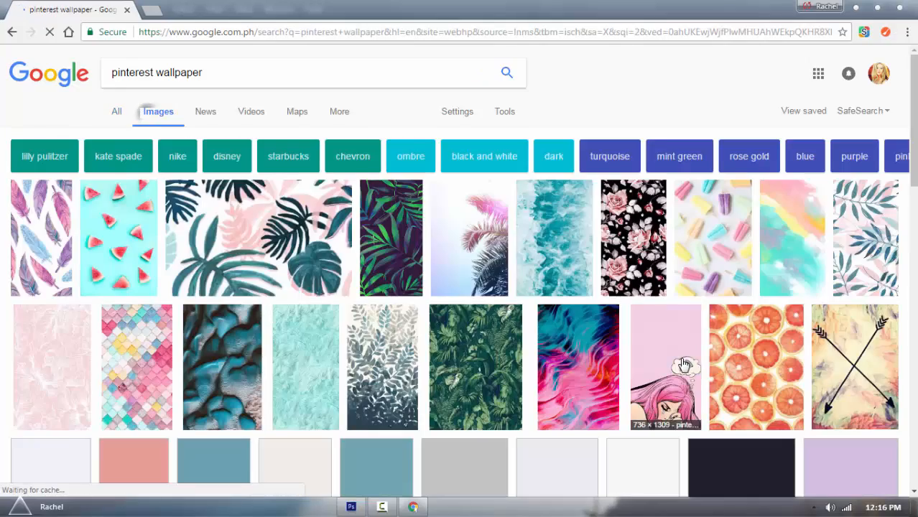
scroll(down, 3)
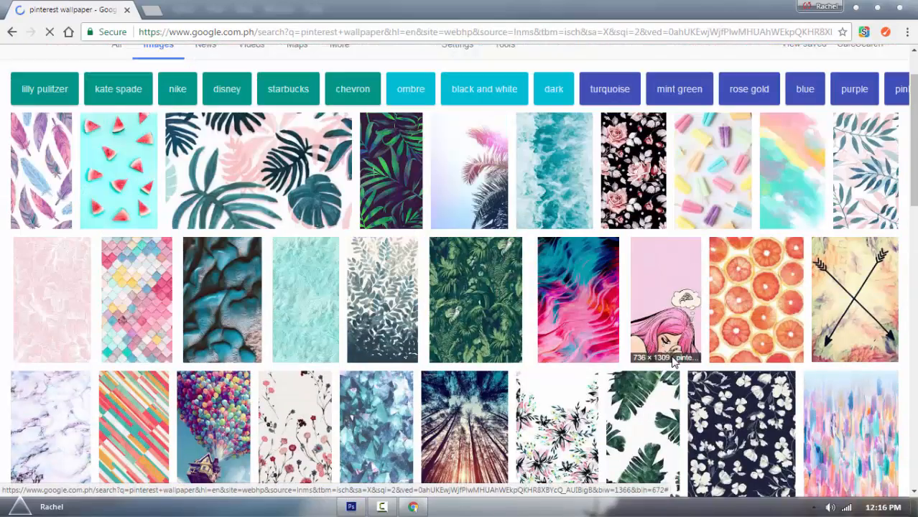
scroll(down, 3)
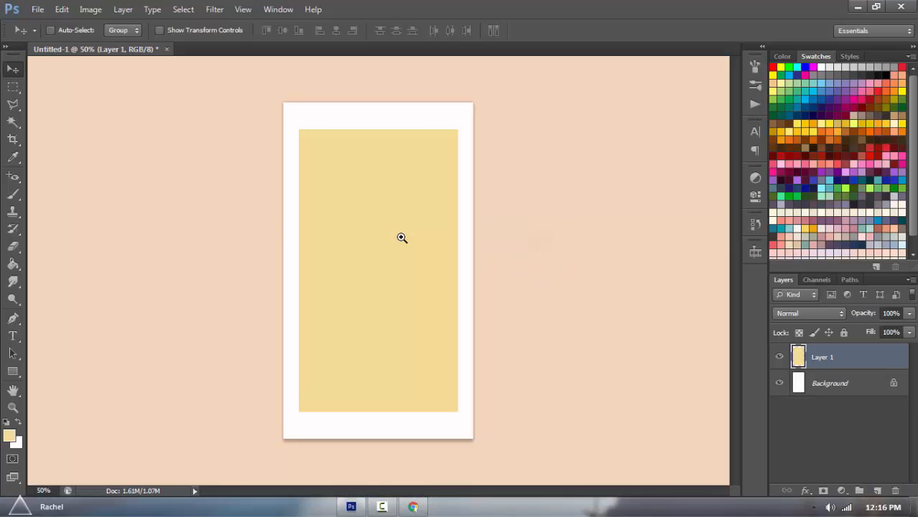
Step: Paste the tropical leaf wallpaper as a layer and scale it inside the white border
key(ctrl+v)
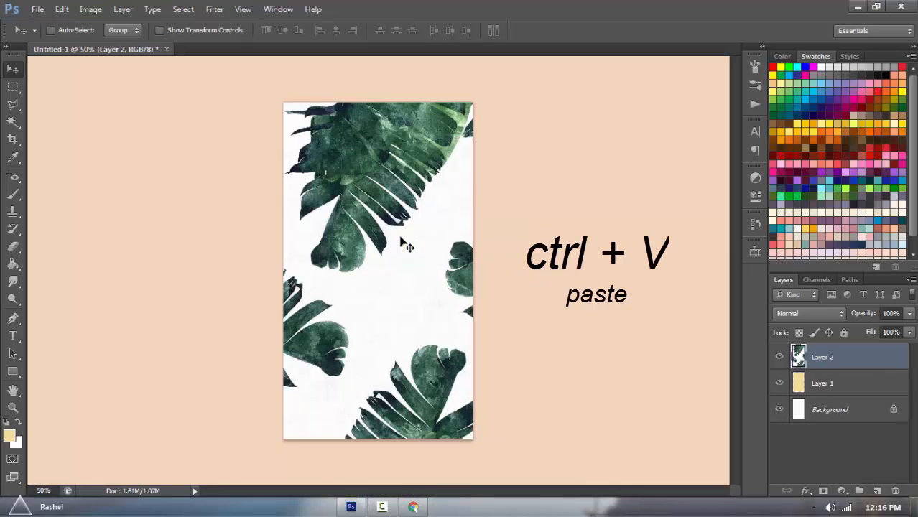
key(ctrl+t)
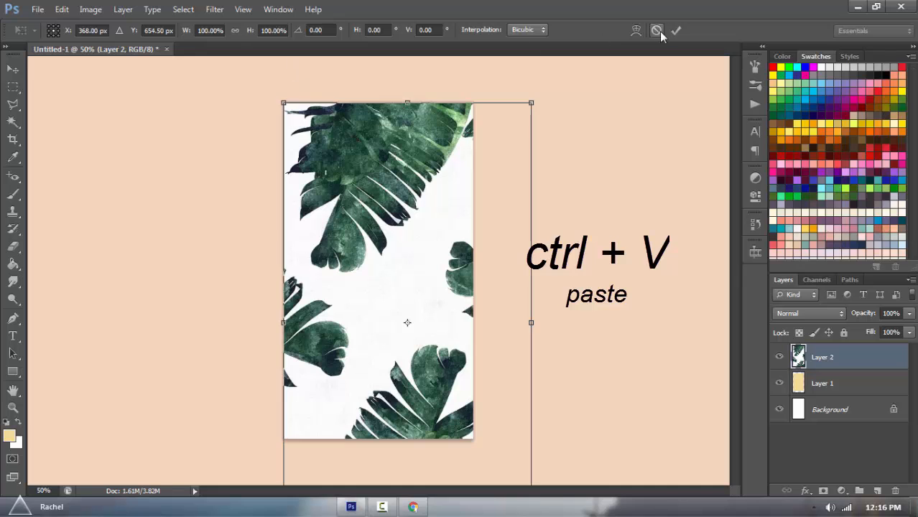
right_click(821, 356)
text(66)
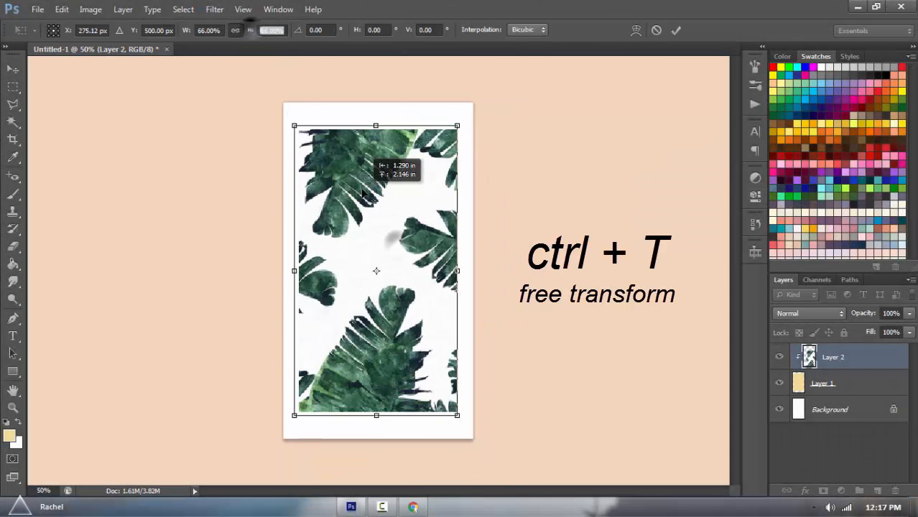
click(38, 9)
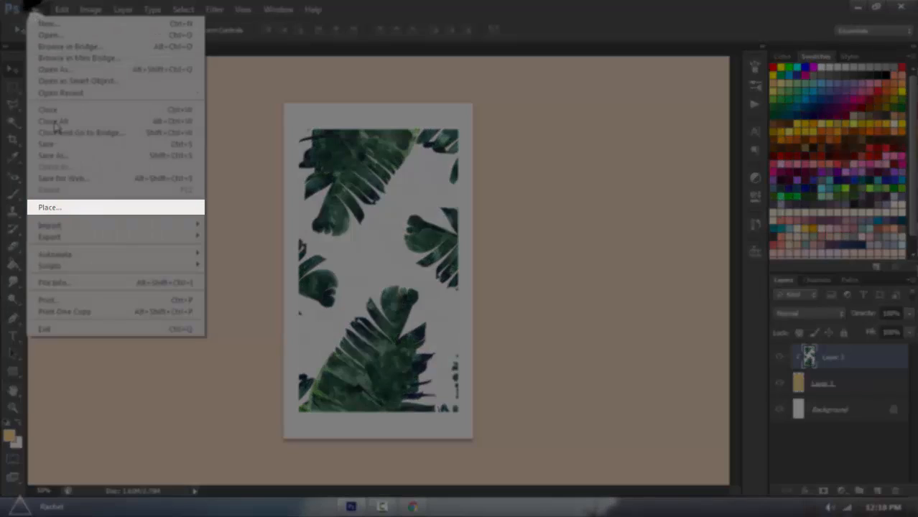
Step: Place the denim-jacket model over the leaves with a nudged, ~51% opacity duplicate
click(49, 207)
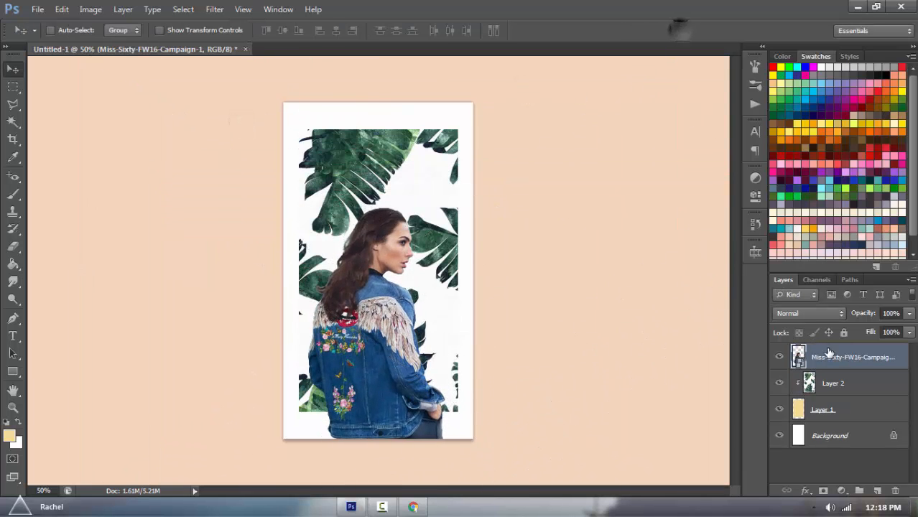
key(ctrl+j)
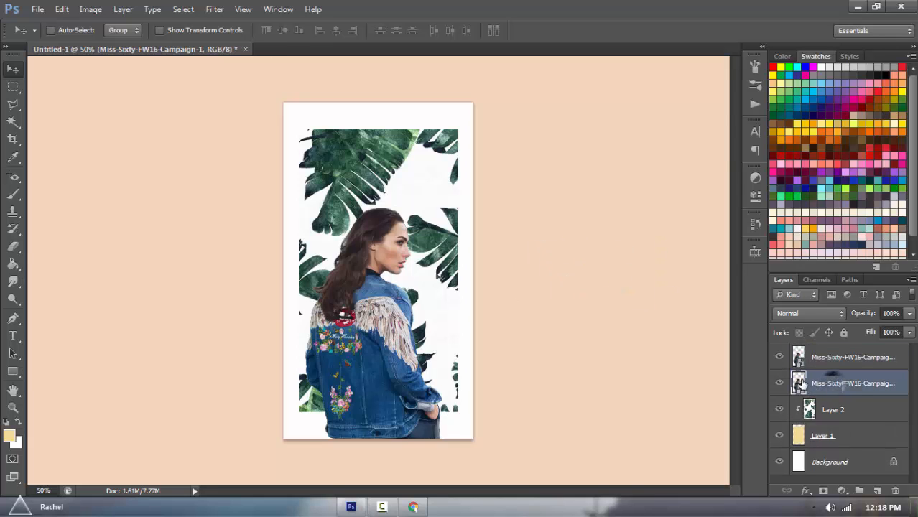
right_click(851, 382)
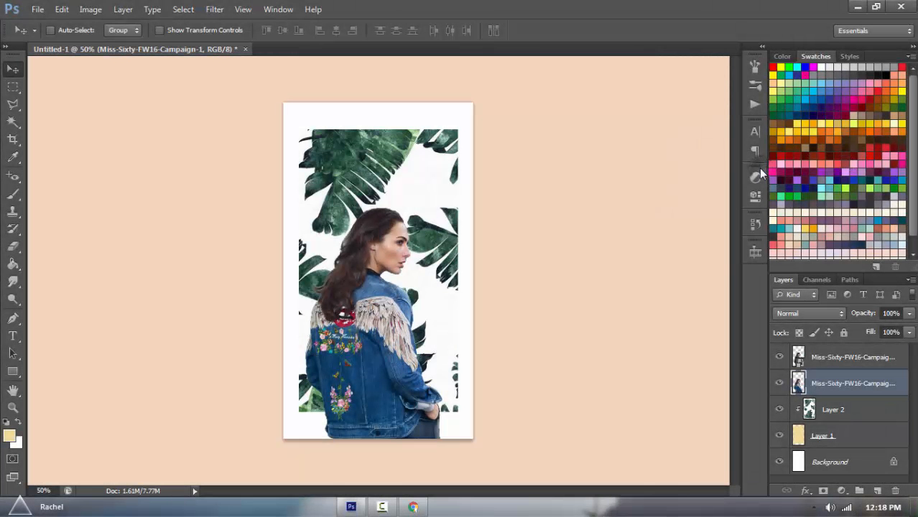
key(ctrl+u)
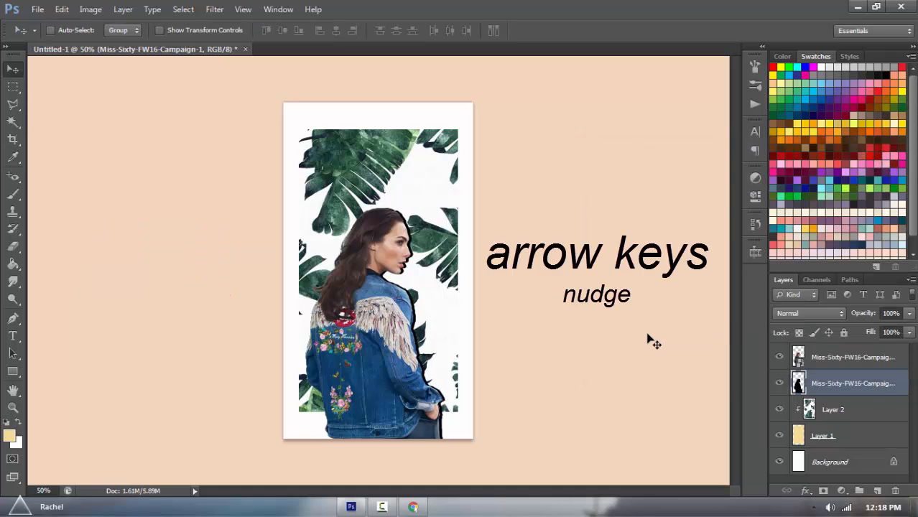
key(ctrl+t)
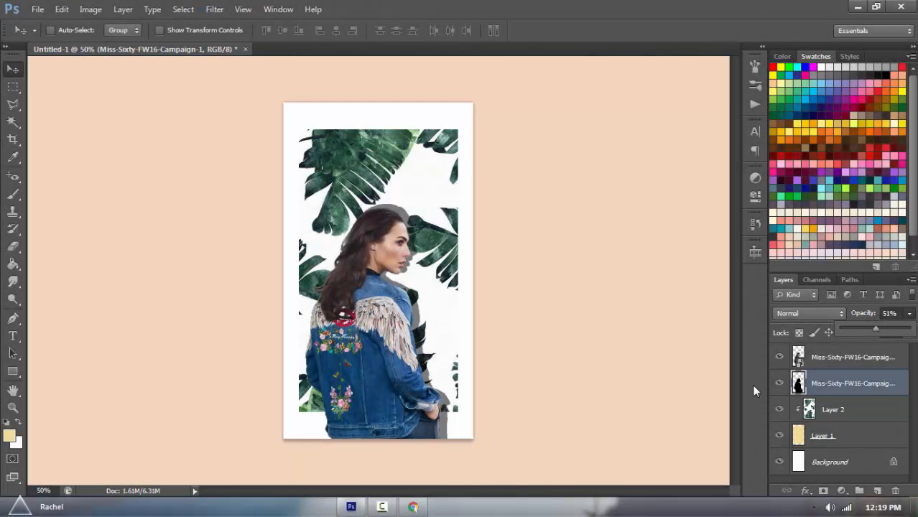
mouse_move(473, 322)
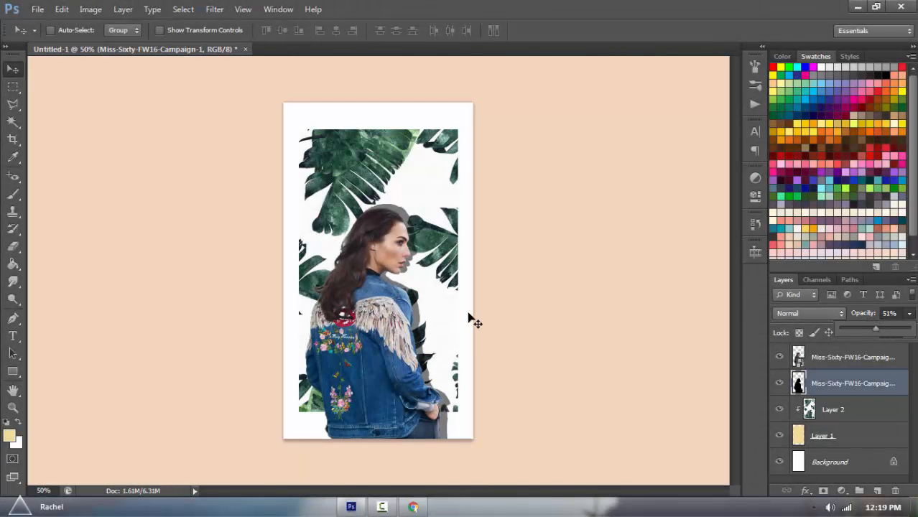
Step: Add a small Arial Italic credit line along the top edge and colour it teal
click(38, 9)
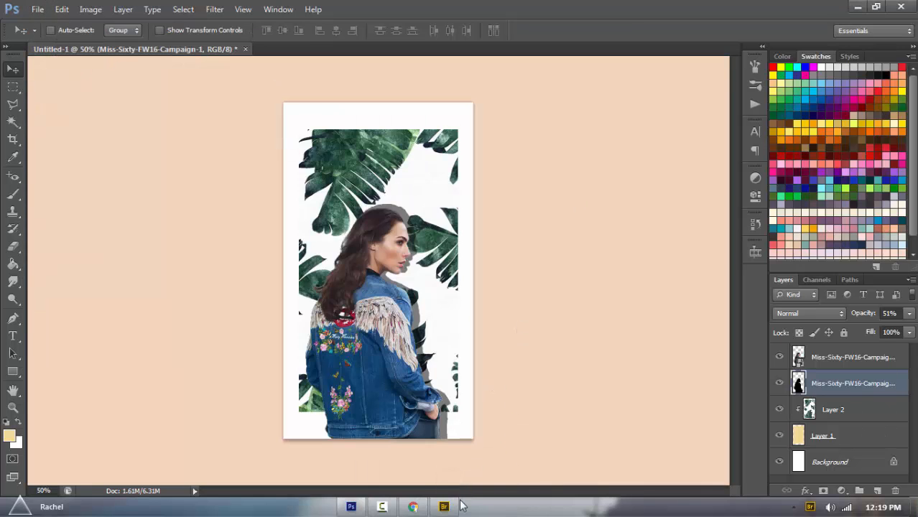
click(442, 505)
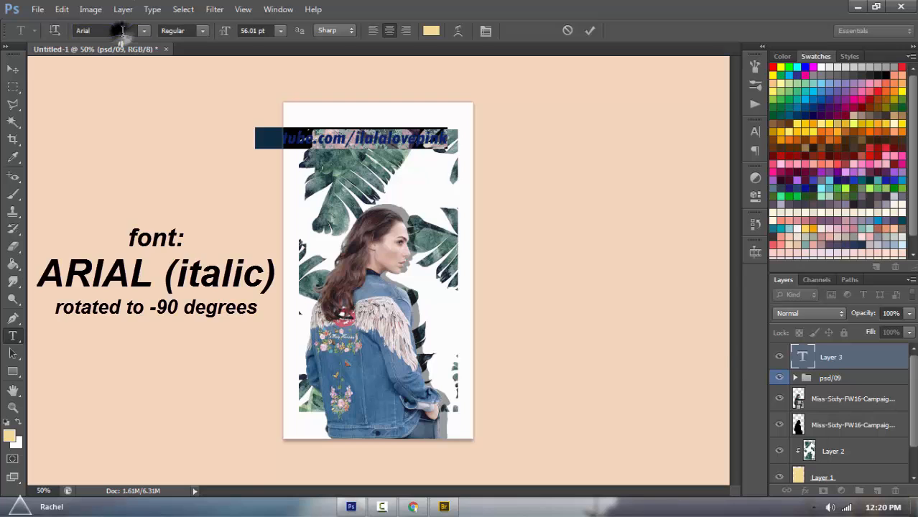
click(431, 30)
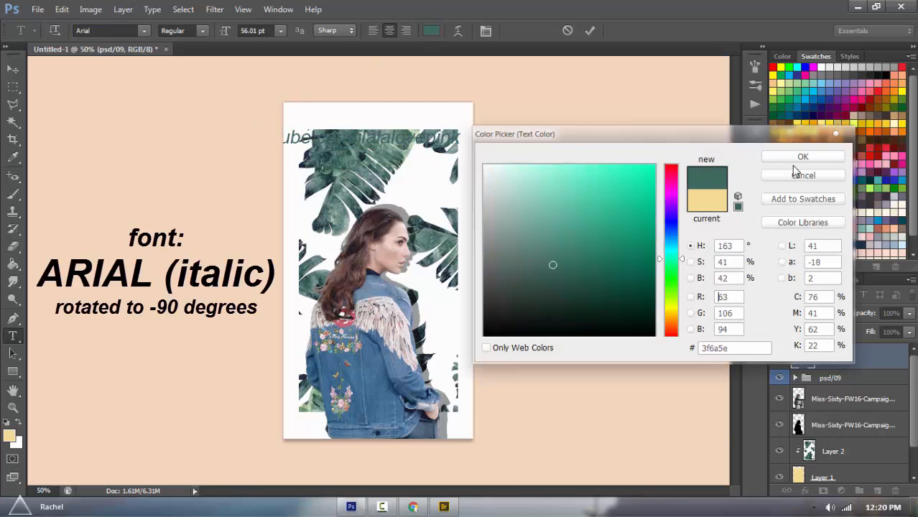
click(801, 155)
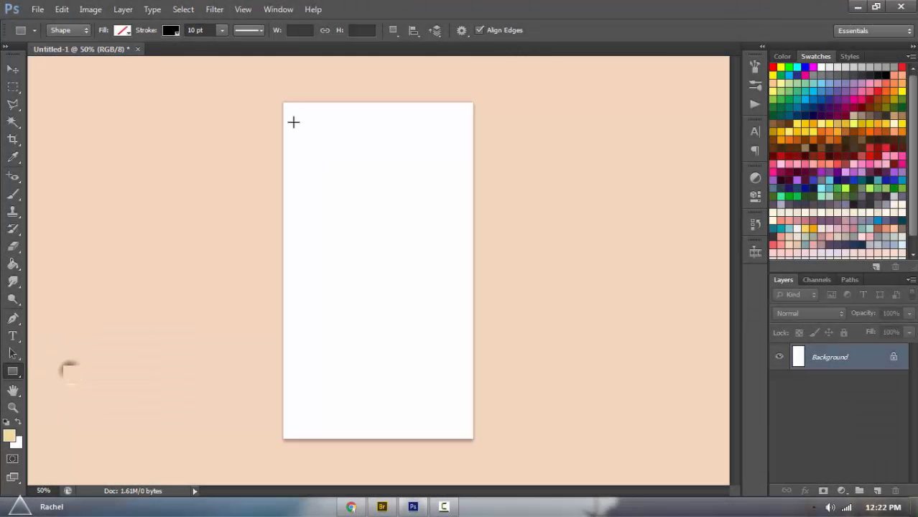
Step: Draw a large grey rectangle on top and a row of small grey square copies beneath it
drag(294, 120, 460, 382)
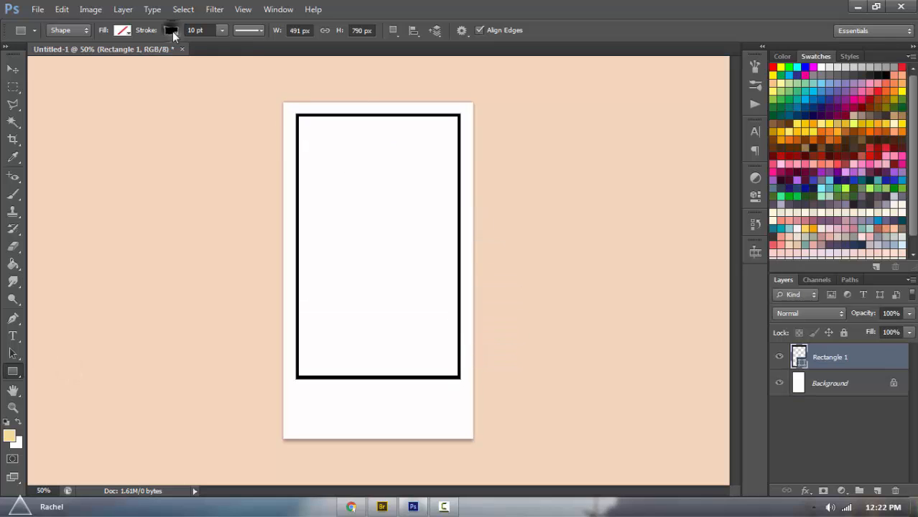
click(171, 31)
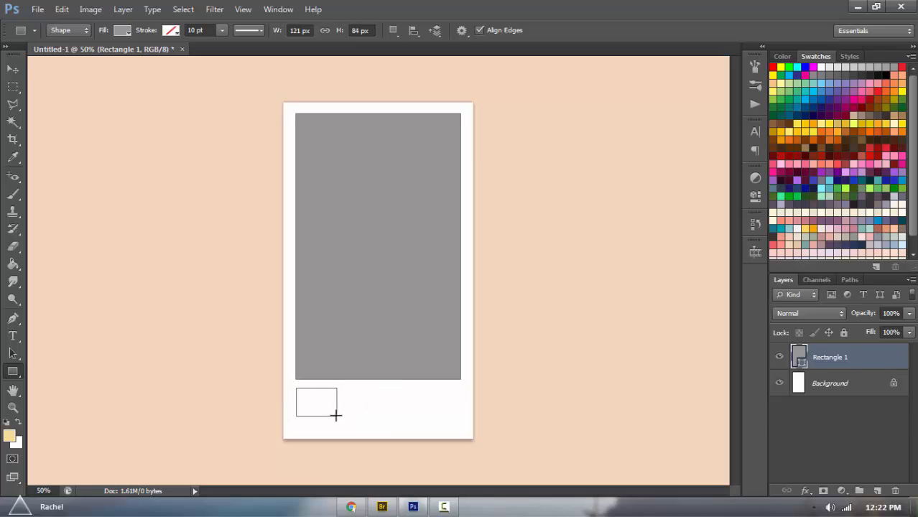
drag(296, 389, 337, 416)
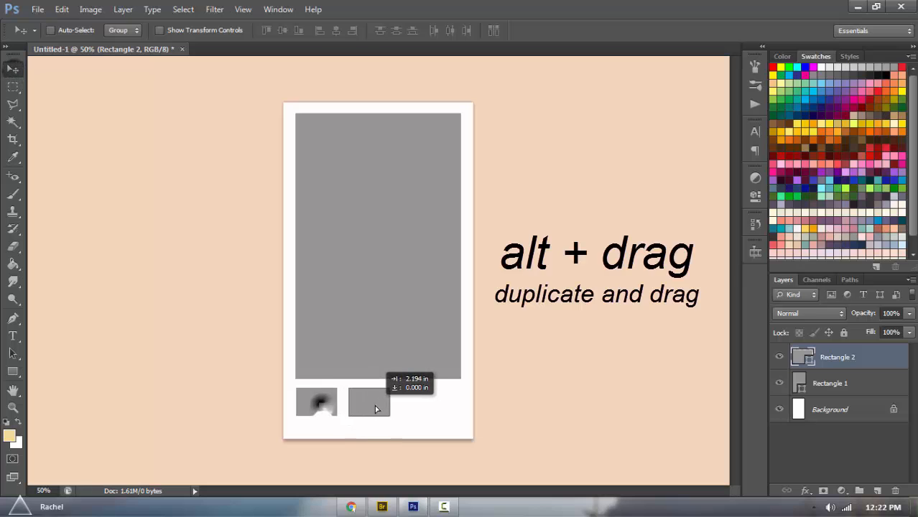
drag(371, 403, 405, 406)
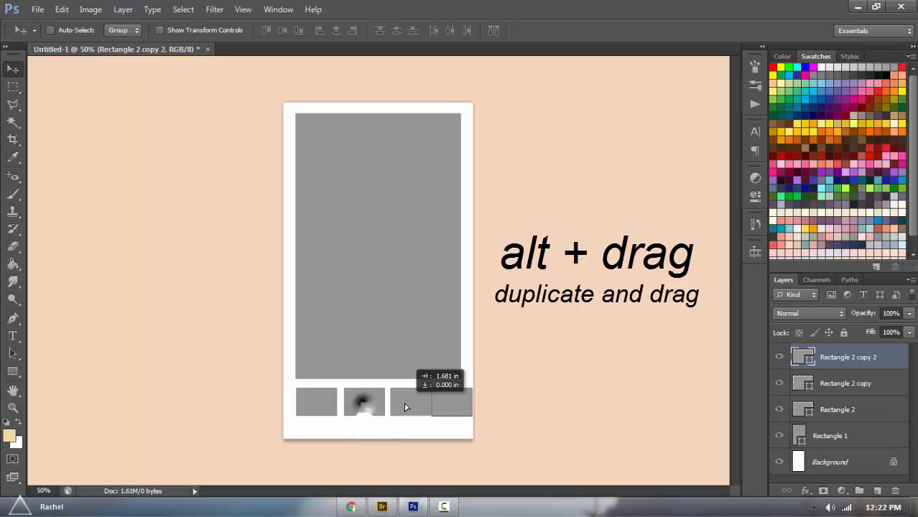
drag(365, 401, 451, 400)
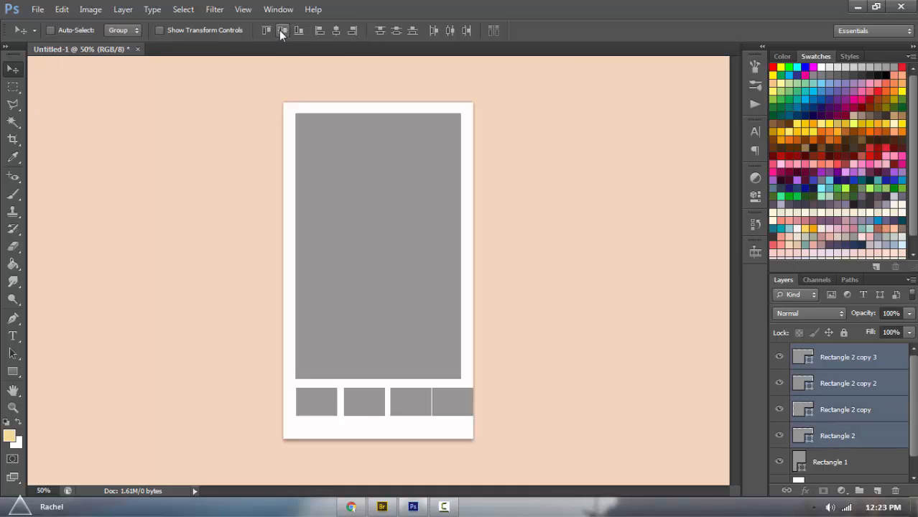
mouse_move(281, 30)
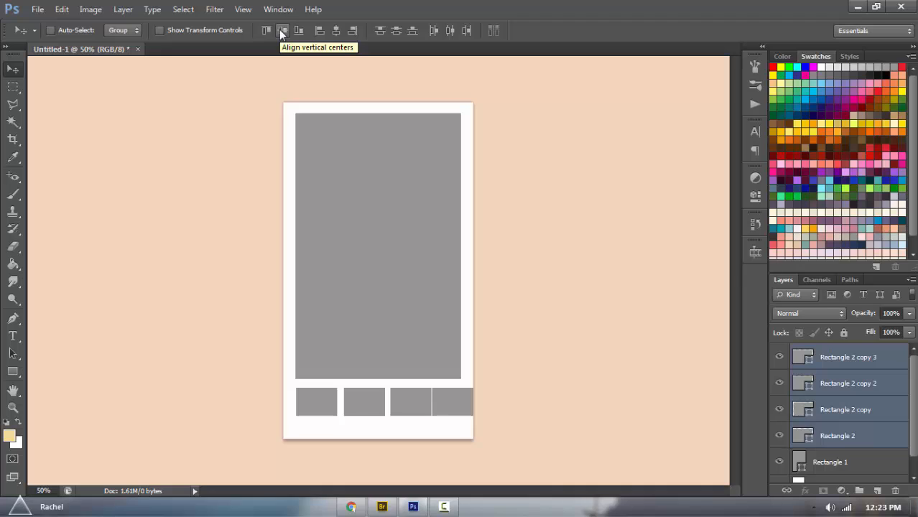
Step: Distribute the small squares evenly and make the big rectangle the active layer
key(ctrl+t)
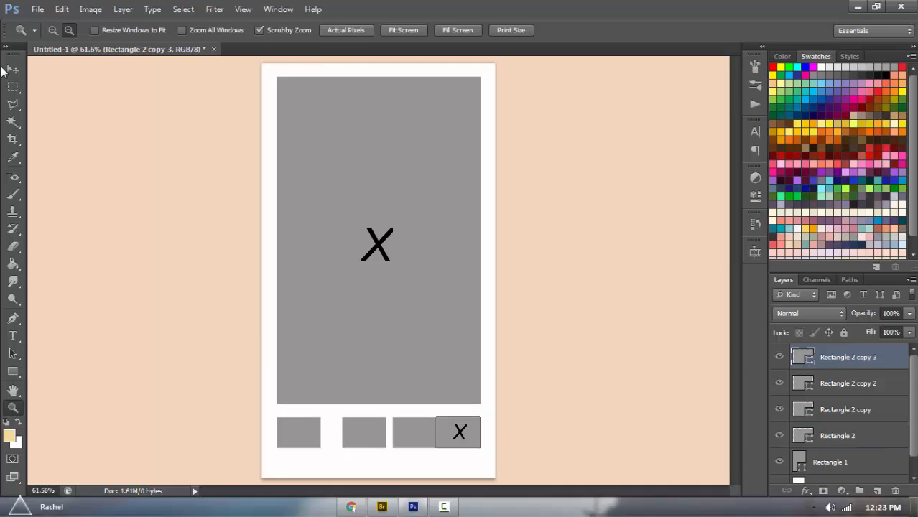
click(12, 69)
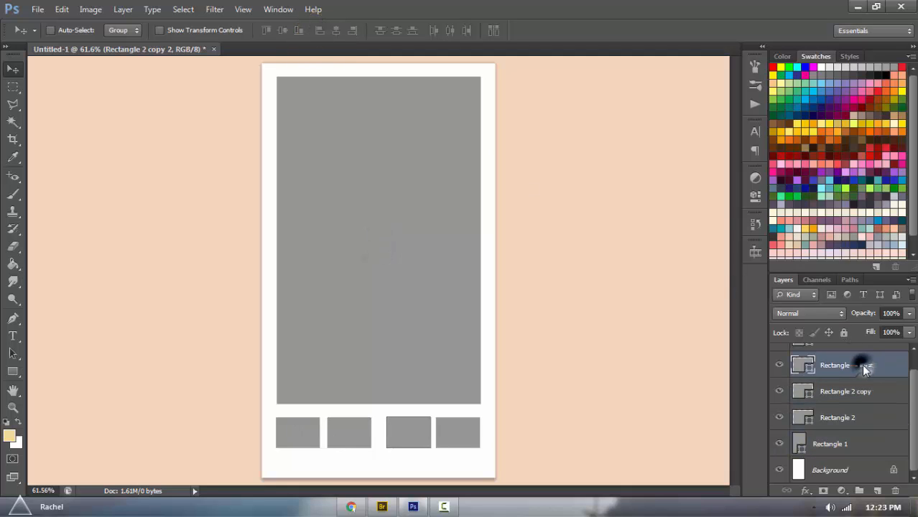
click(848, 364)
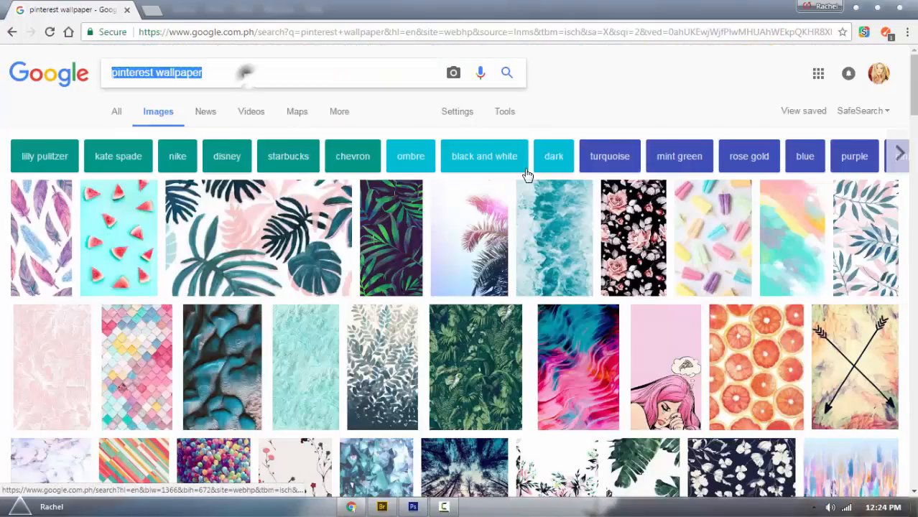
Step: Search Google Images for watercolor wallpaper and enlarge a teal-and-peach result
text(watercolor texture)
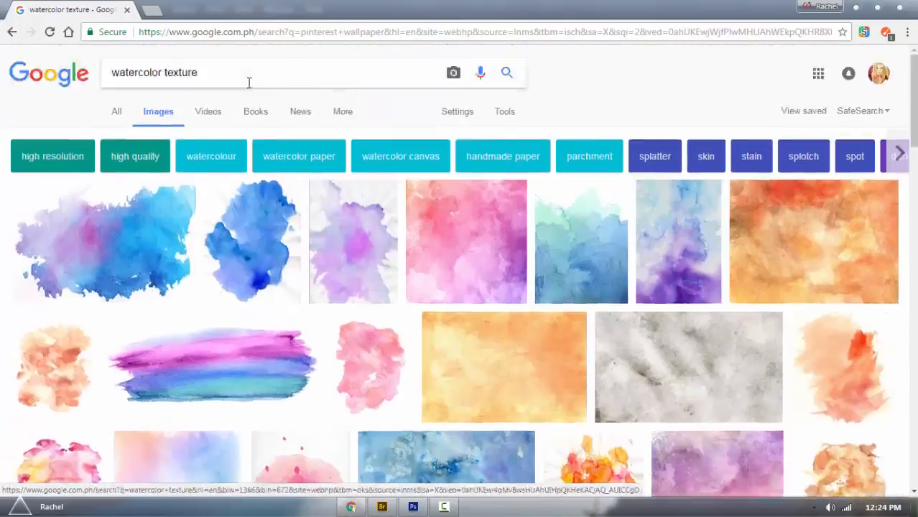
text(watercolor wal)
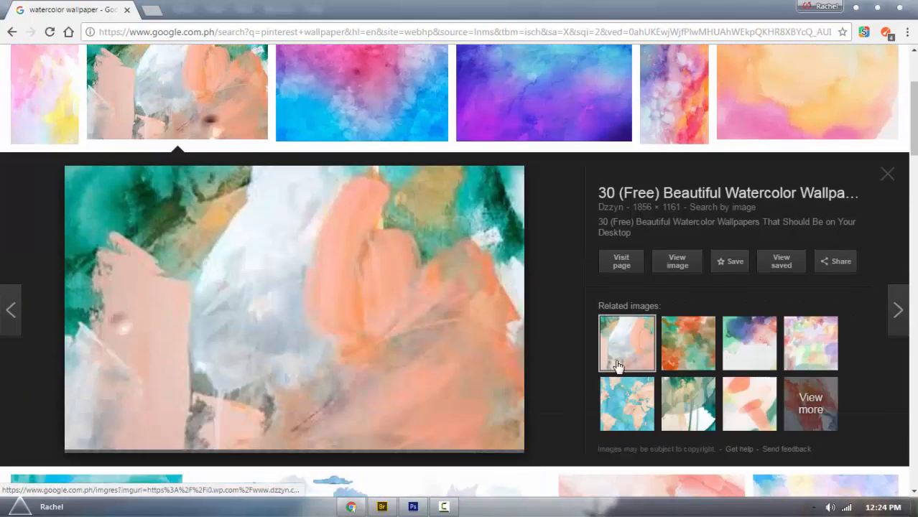
Step: Paste the teal-and-peach watercolor above Rectangle 1 and fit it over the big box
click(413, 507)
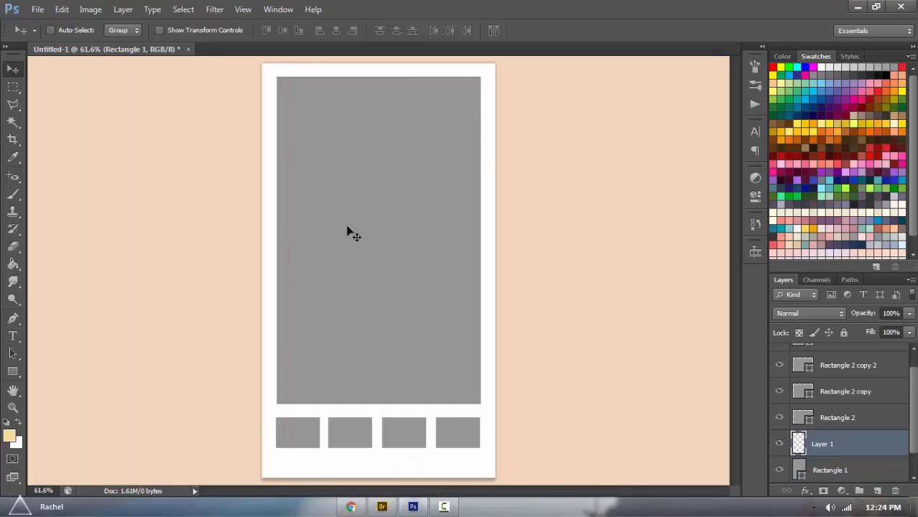
click(822, 417)
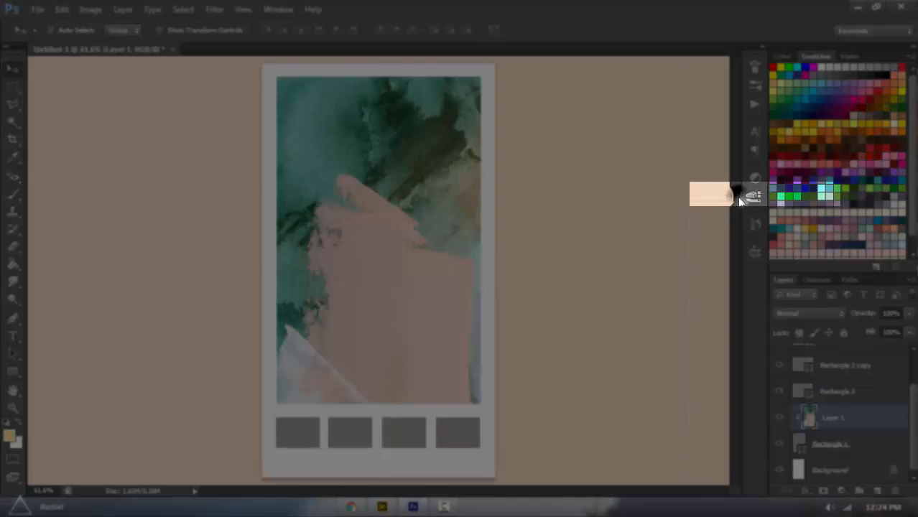
key(ctrl+t)
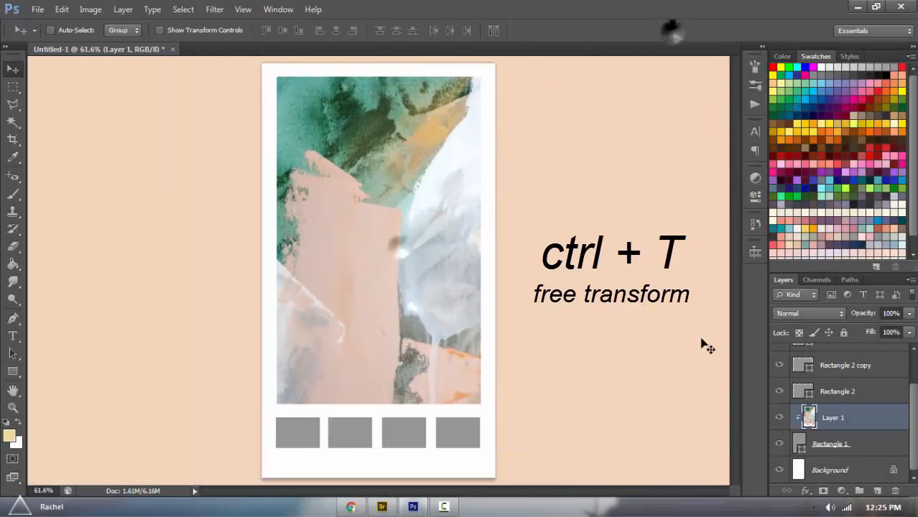
Step: Hue-shift the watercolor's green tones and Master range until it turns pale icy blue, then confirm
key(ctrl+u)
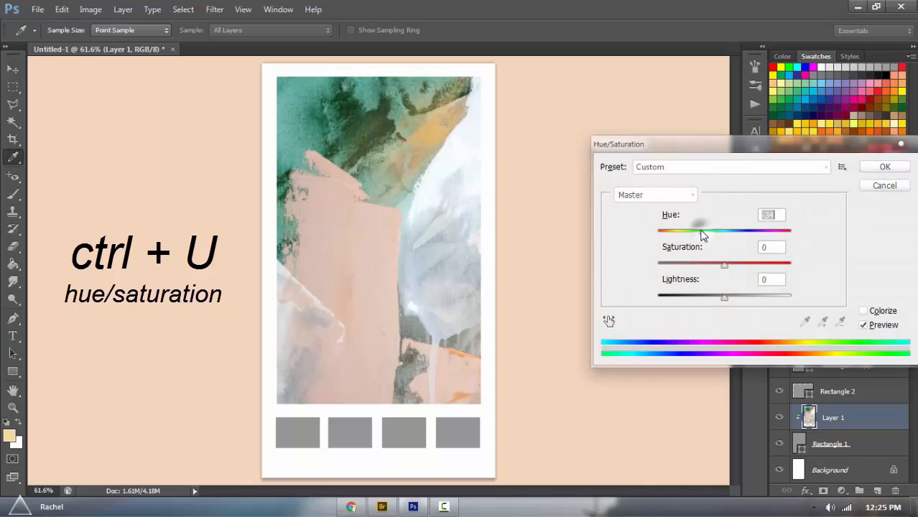
drag(704, 231, 747, 231)
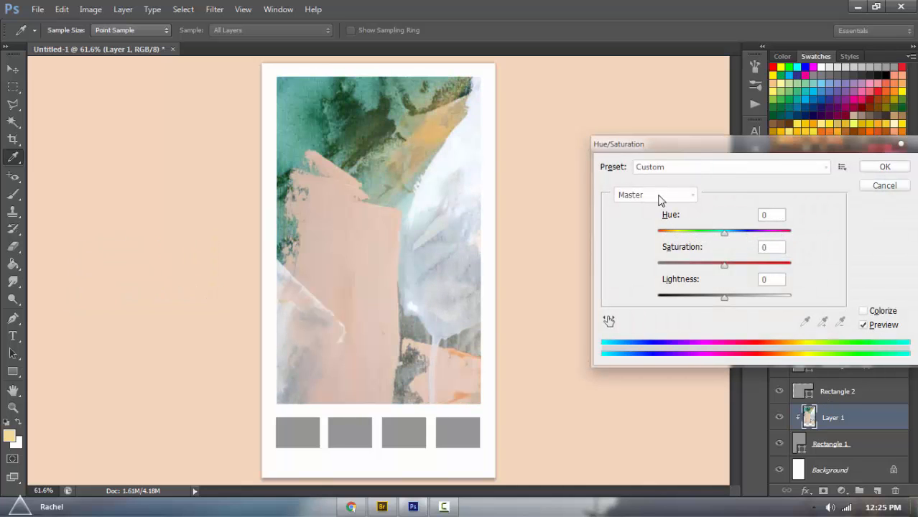
click(654, 196)
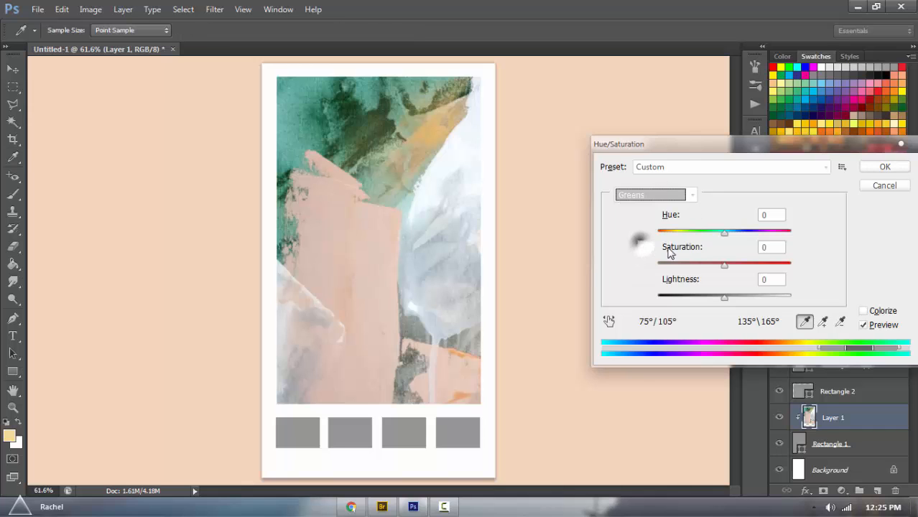
drag(724, 231, 694, 231)
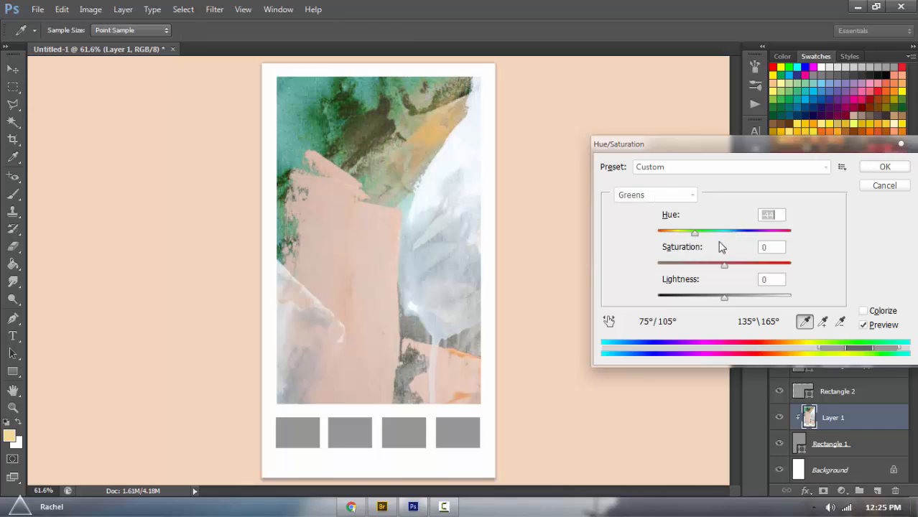
drag(696, 233, 687, 233)
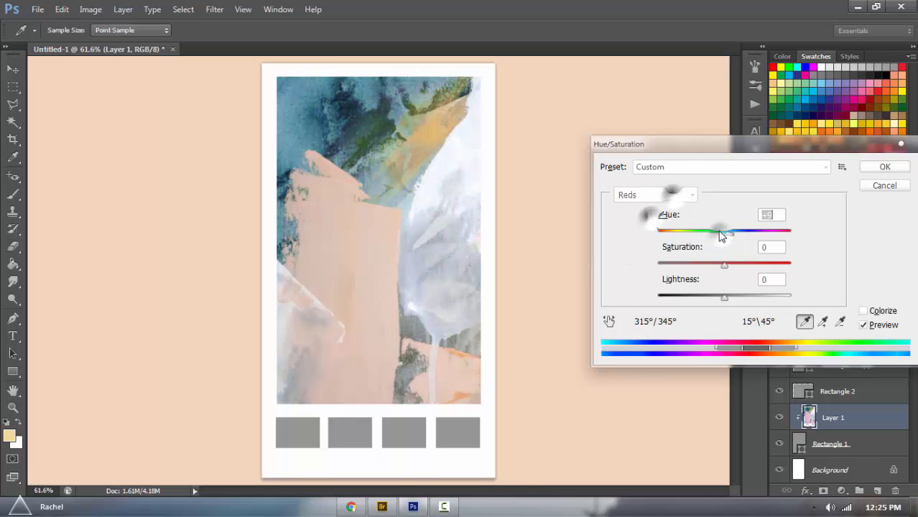
click(654, 195)
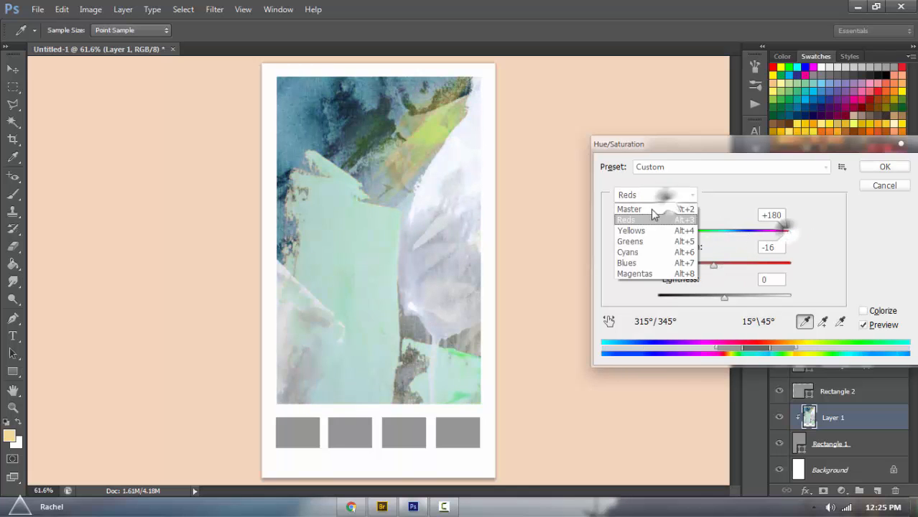
click(629, 210)
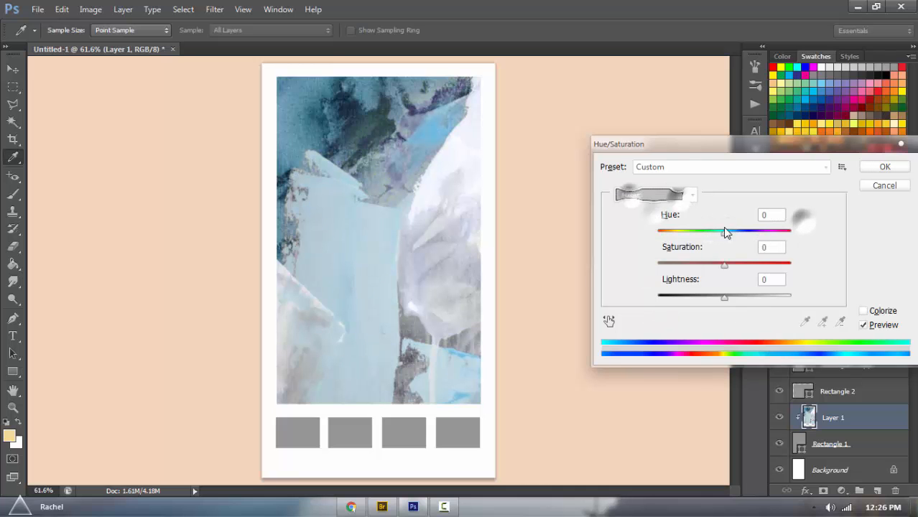
click(885, 166)
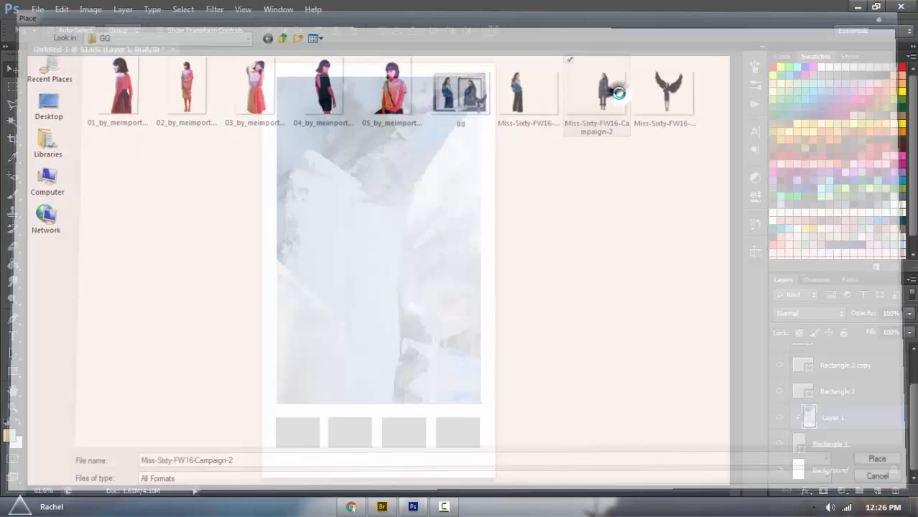
Step: Place the model campaign photo over the watercolor and duplicate its layer
click(876, 458)
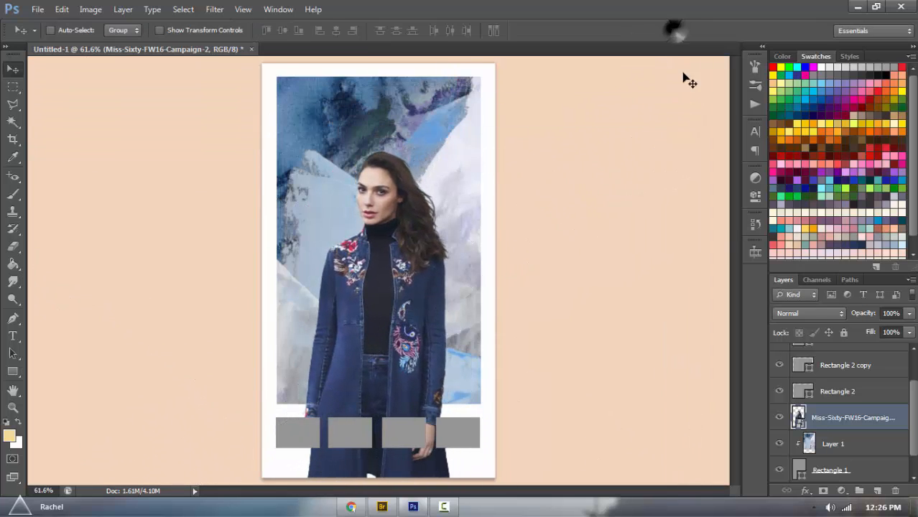
right_click(852, 417)
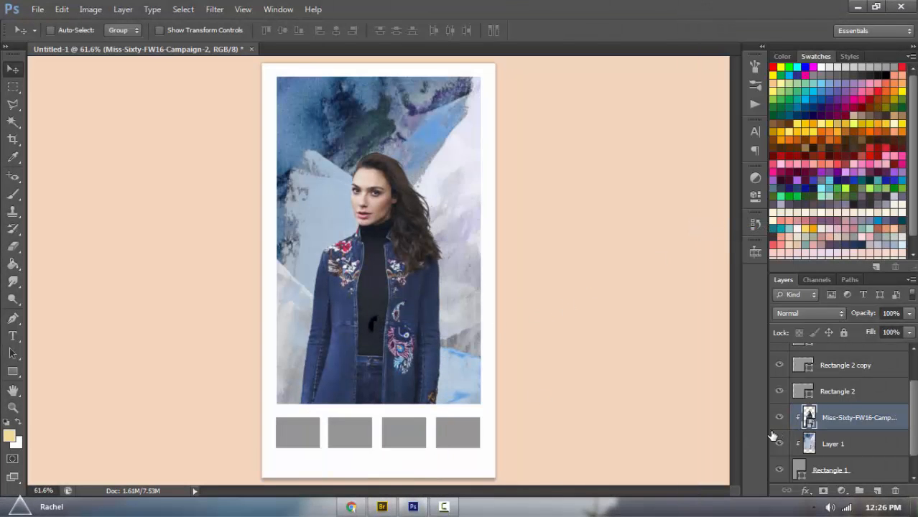
key(ctrl+j)
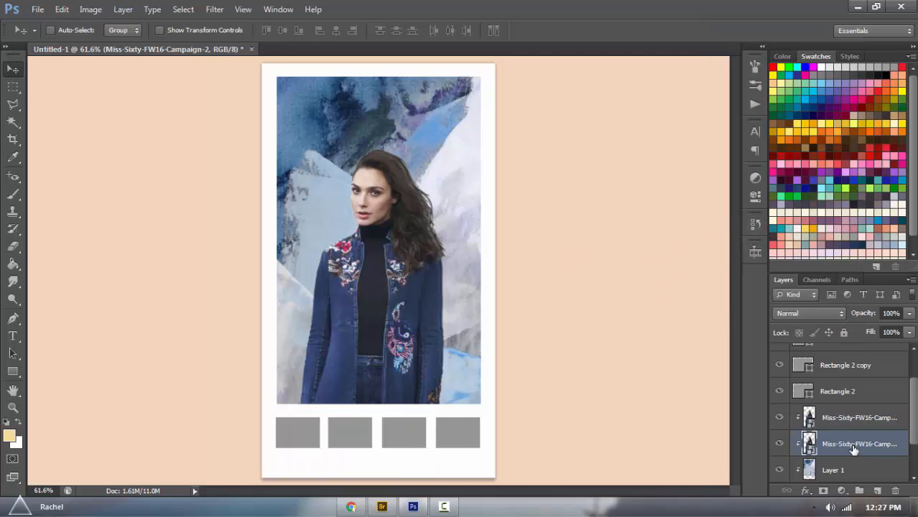
Step: Blacken the lower copy into a silhouette and begin offsetting it as a shadow
right_click(860, 444)
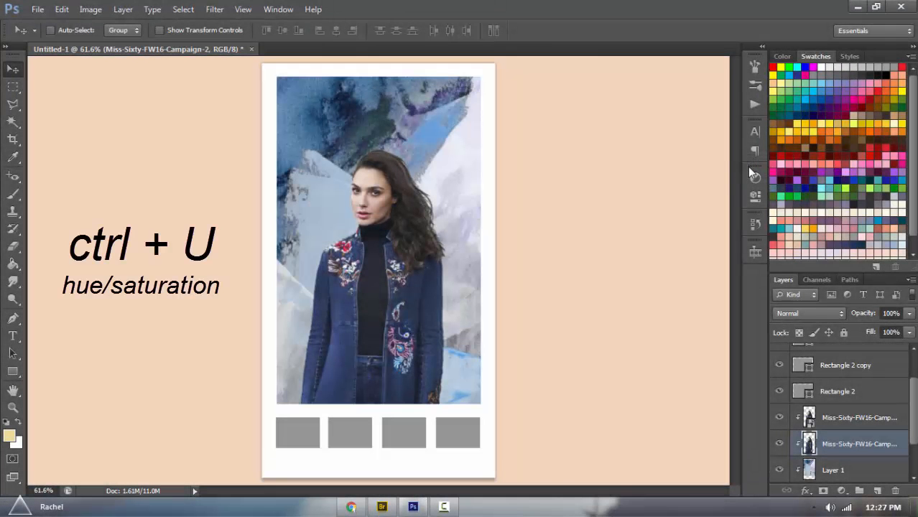
key(ctrl+u)
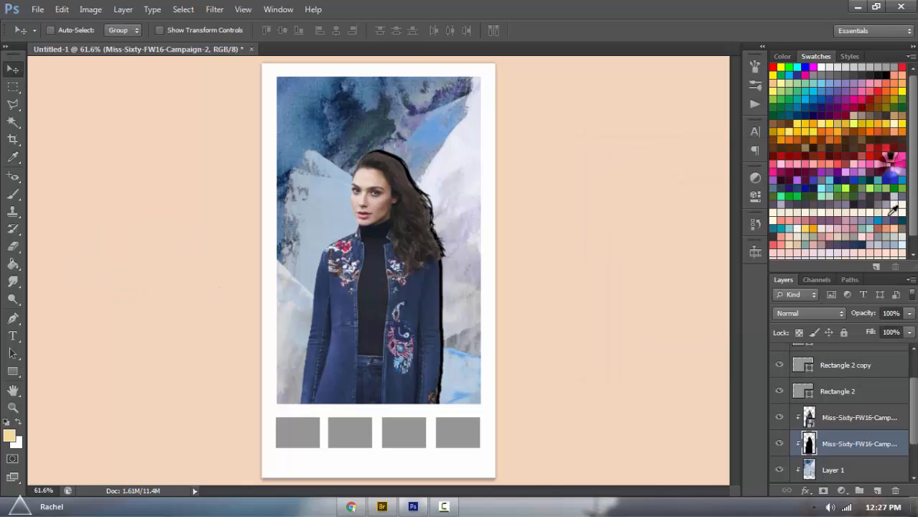
key(ctrl+t)
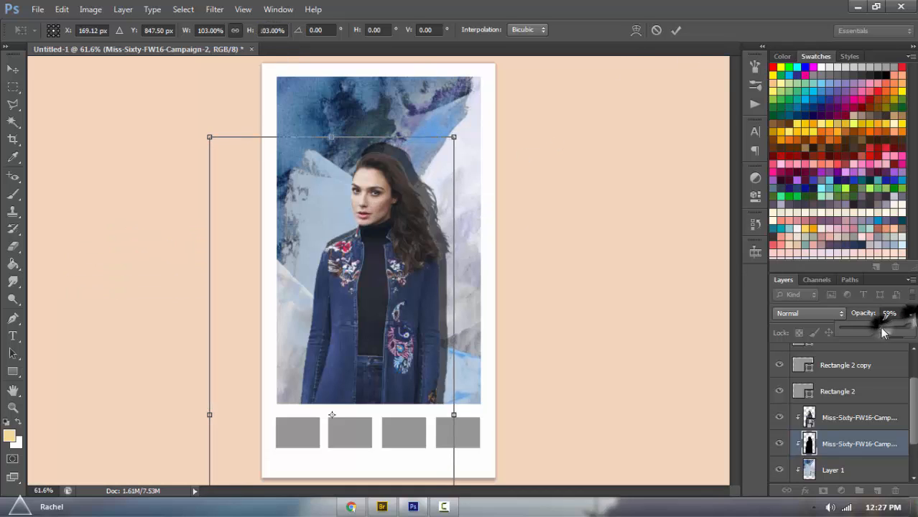
Step: Lower the shadow copy's opacity, then recolour the first bottom square with a blue sampled from the collage
drag(883, 327, 869, 328)
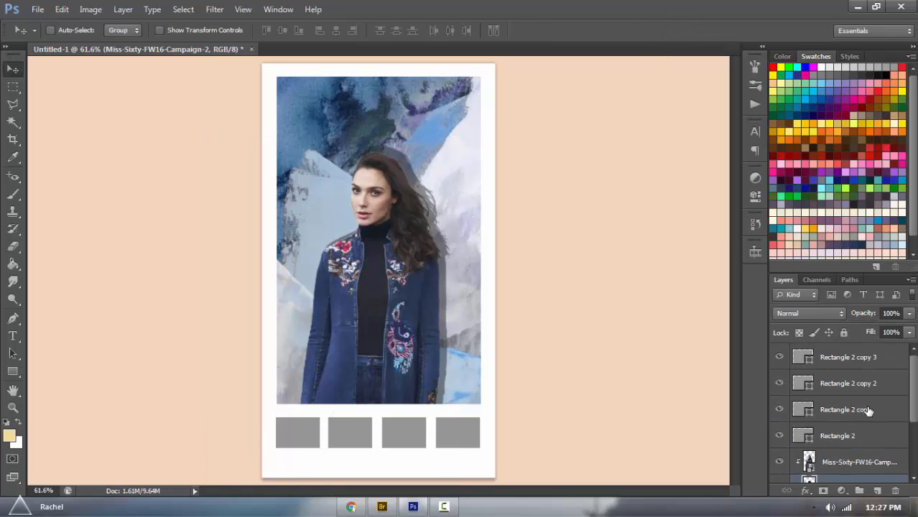
click(836, 410)
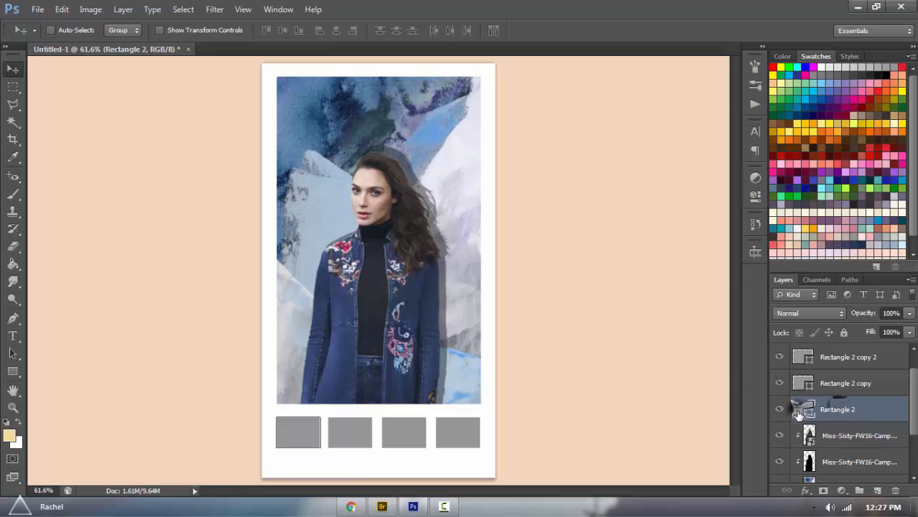
double_click(803, 410)
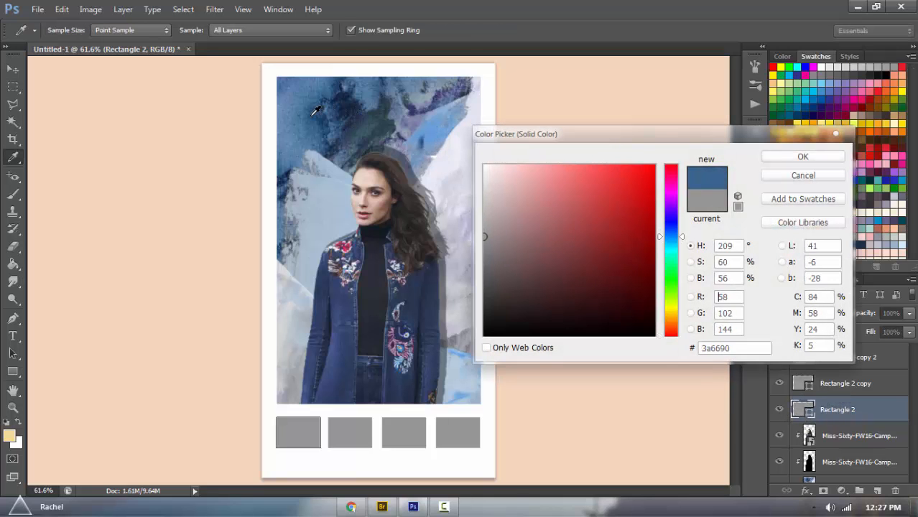
click(624, 269)
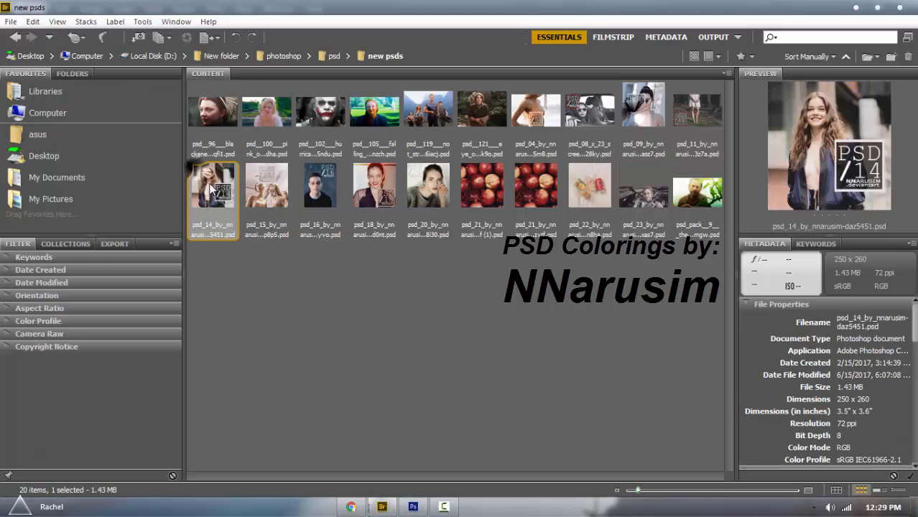
Step: Bring the downloaded PSD colouring's layers into the collage and close its file
double_click(213, 185)
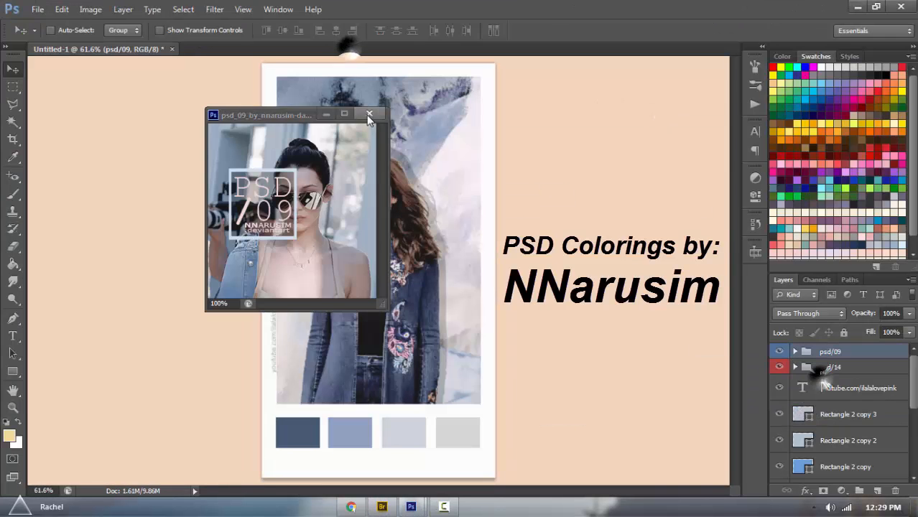
click(371, 115)
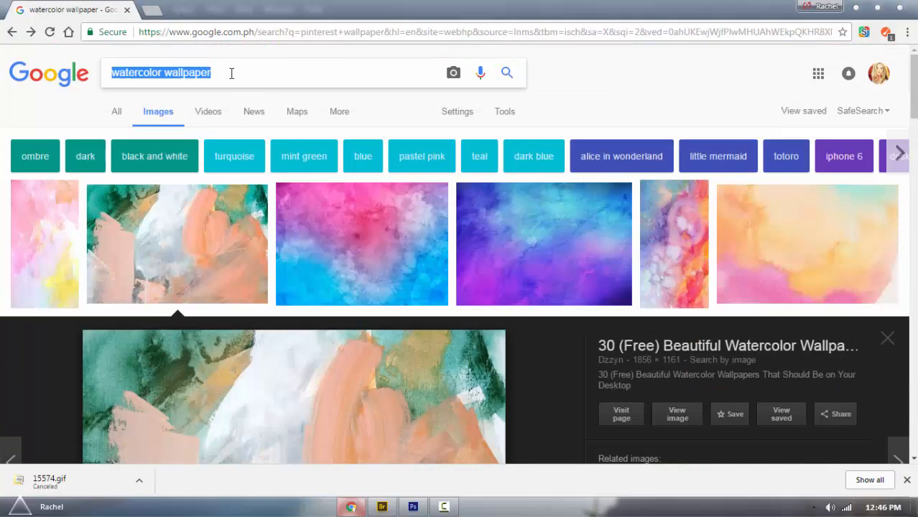
Step: Search Google Images for a Wonder Woman screencap and place it on the new Photoshop canvas
text(wonder woman screencap)
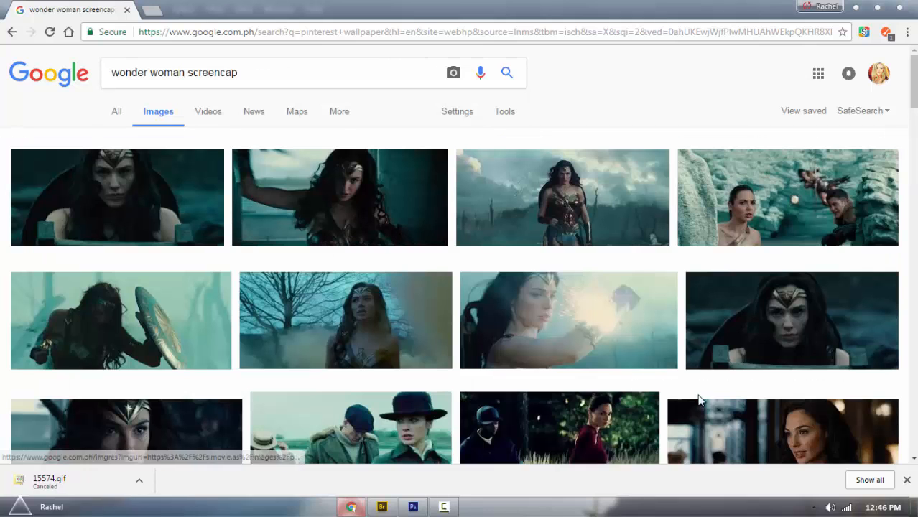
mouse_move(404, 224)
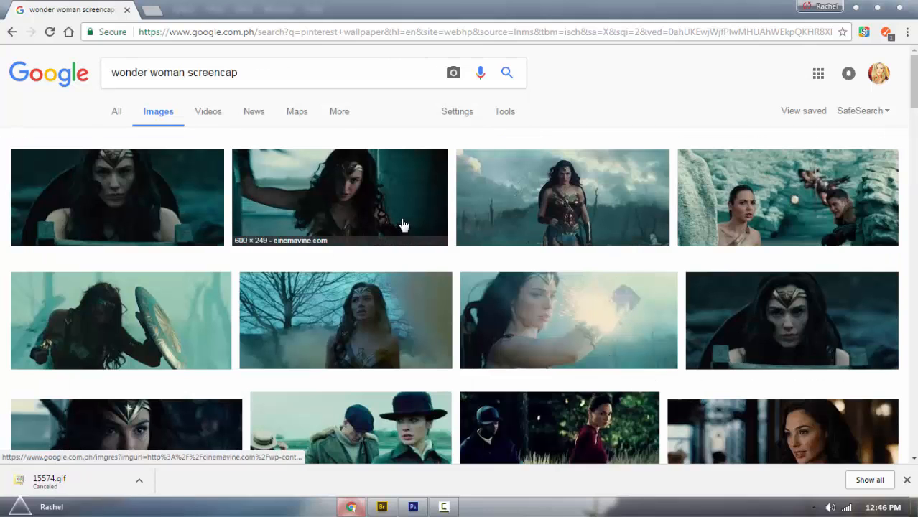
click(339, 197)
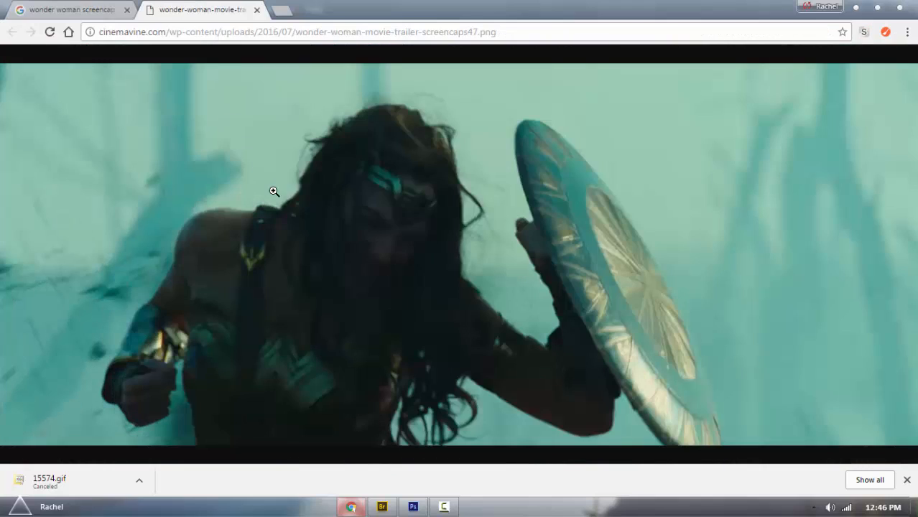
click(414, 505)
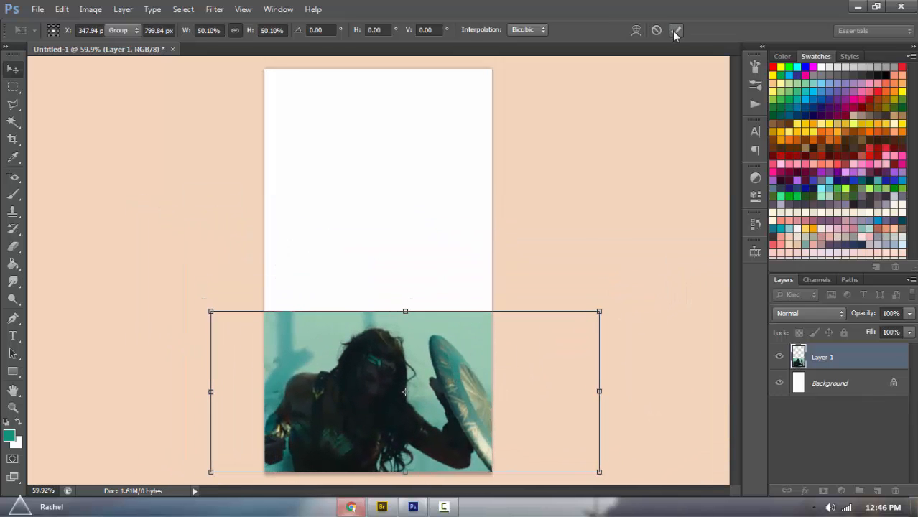
click(8, 434)
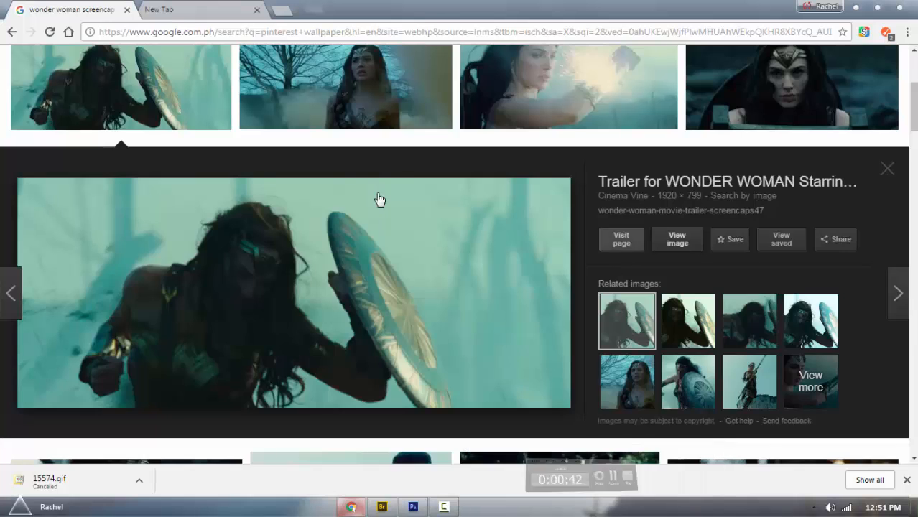
Step: Search Google Images for light leak textures and view a related texture result
text(li)
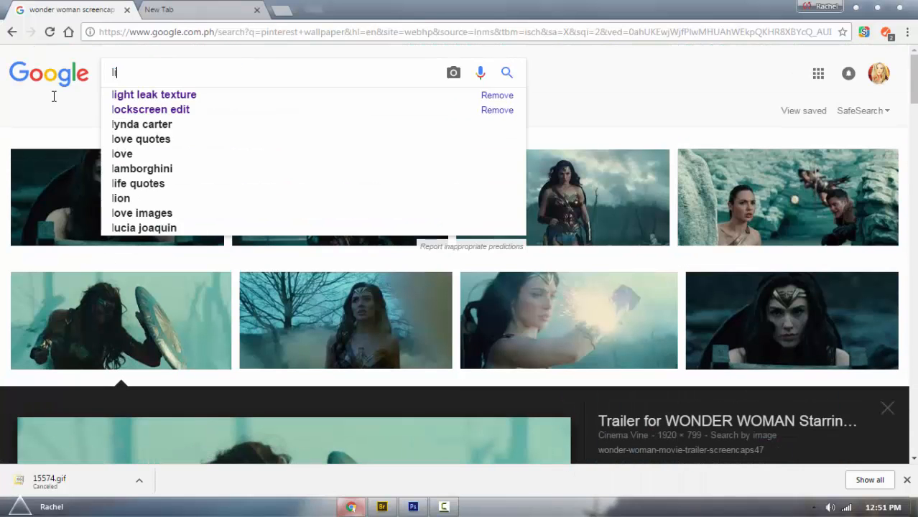
click(154, 95)
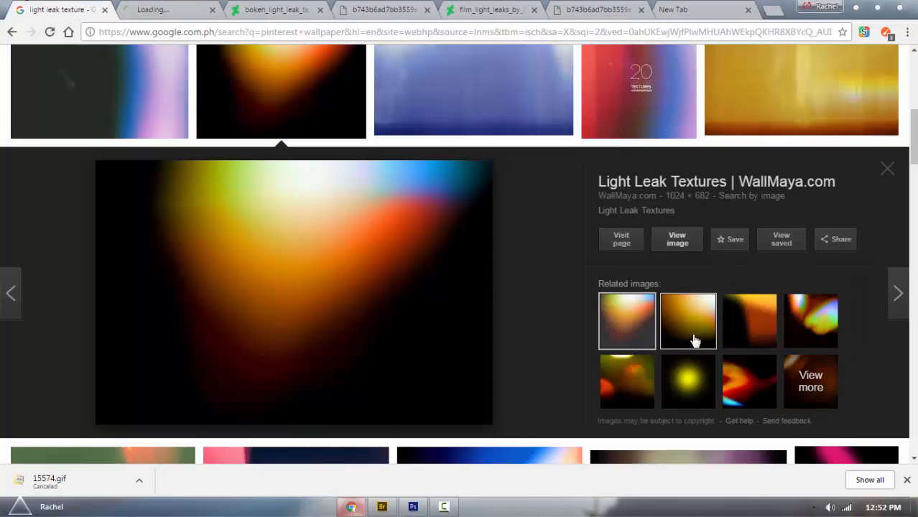
click(810, 320)
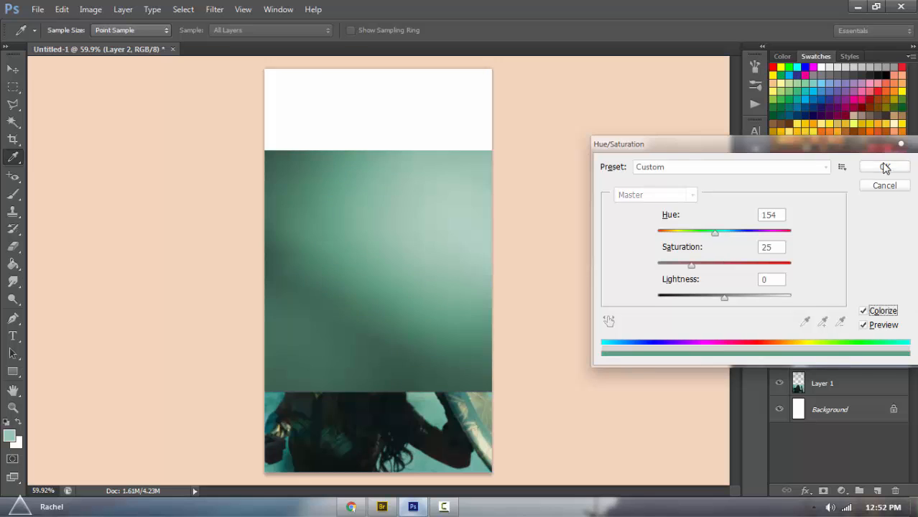
Step: Confirm the Hue shift of about 154 that turns the light-leak texture teal
click(884, 167)
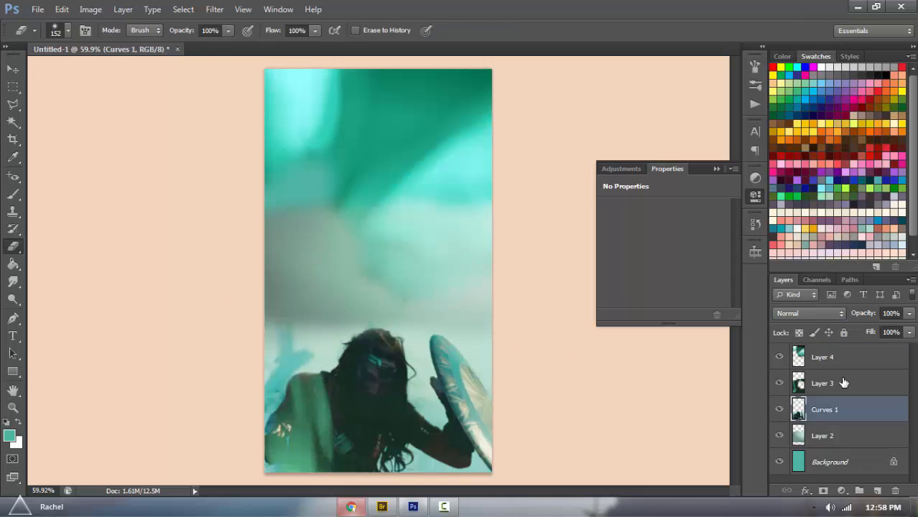
Step: Blend the texture layer into the screencap and add the credit line 'youtube.com/ilalaovepink'
click(822, 436)
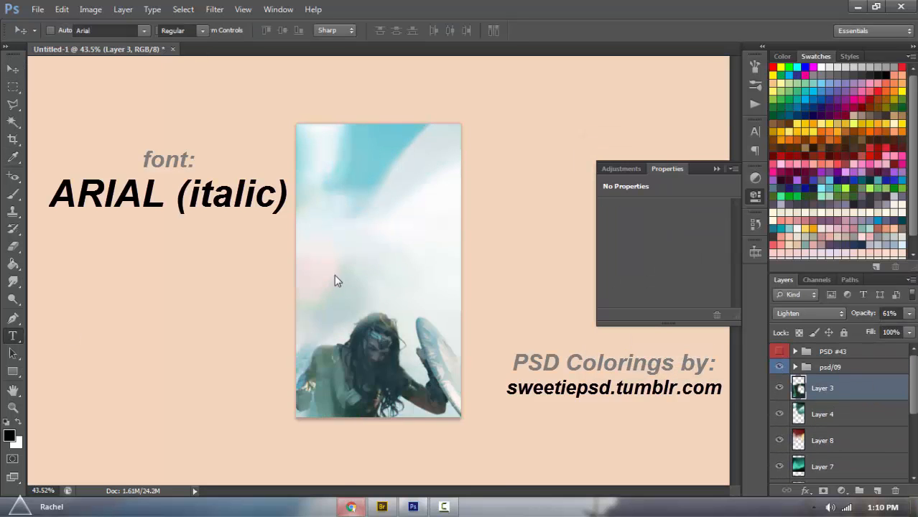
text(youtube.com/ilalaovepink)
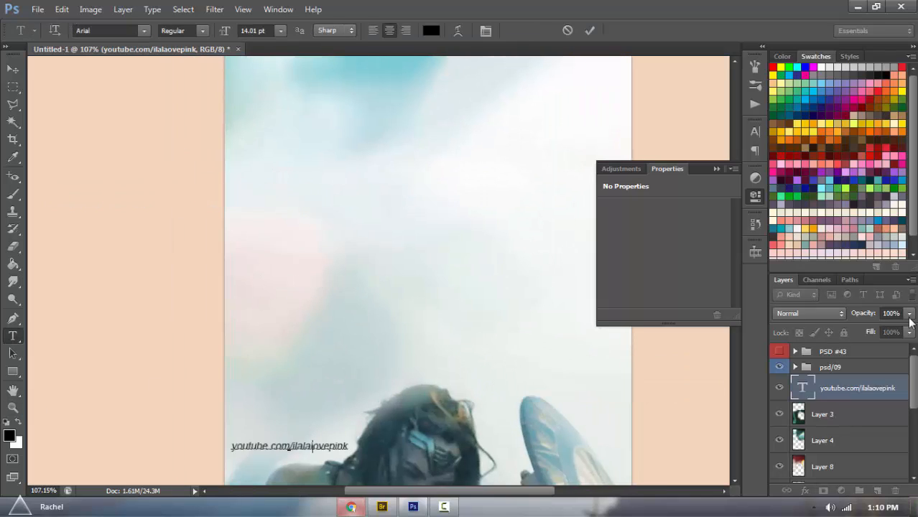